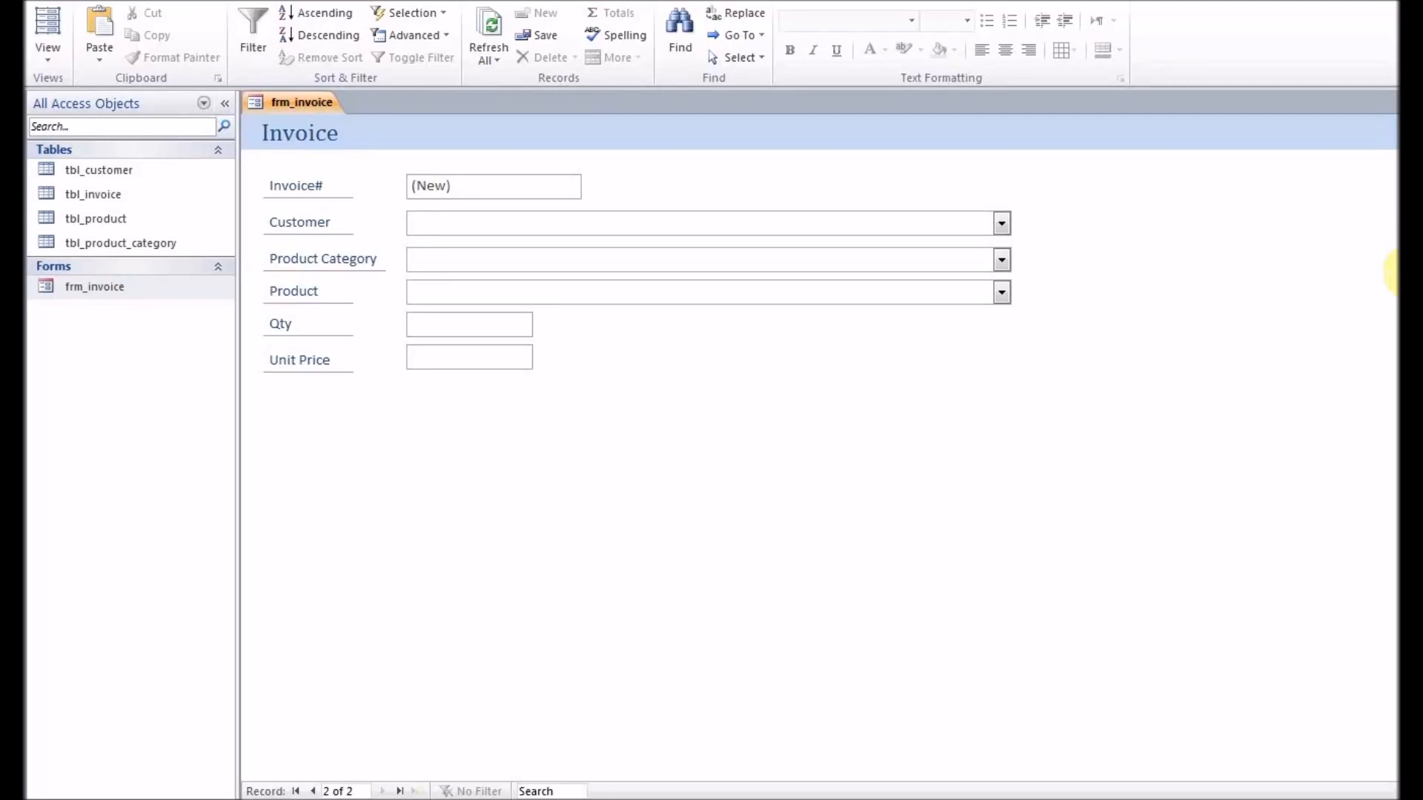
# Step: Open the Relationships window from Database Tools to view the table links
pyautogui.click(98, 170)
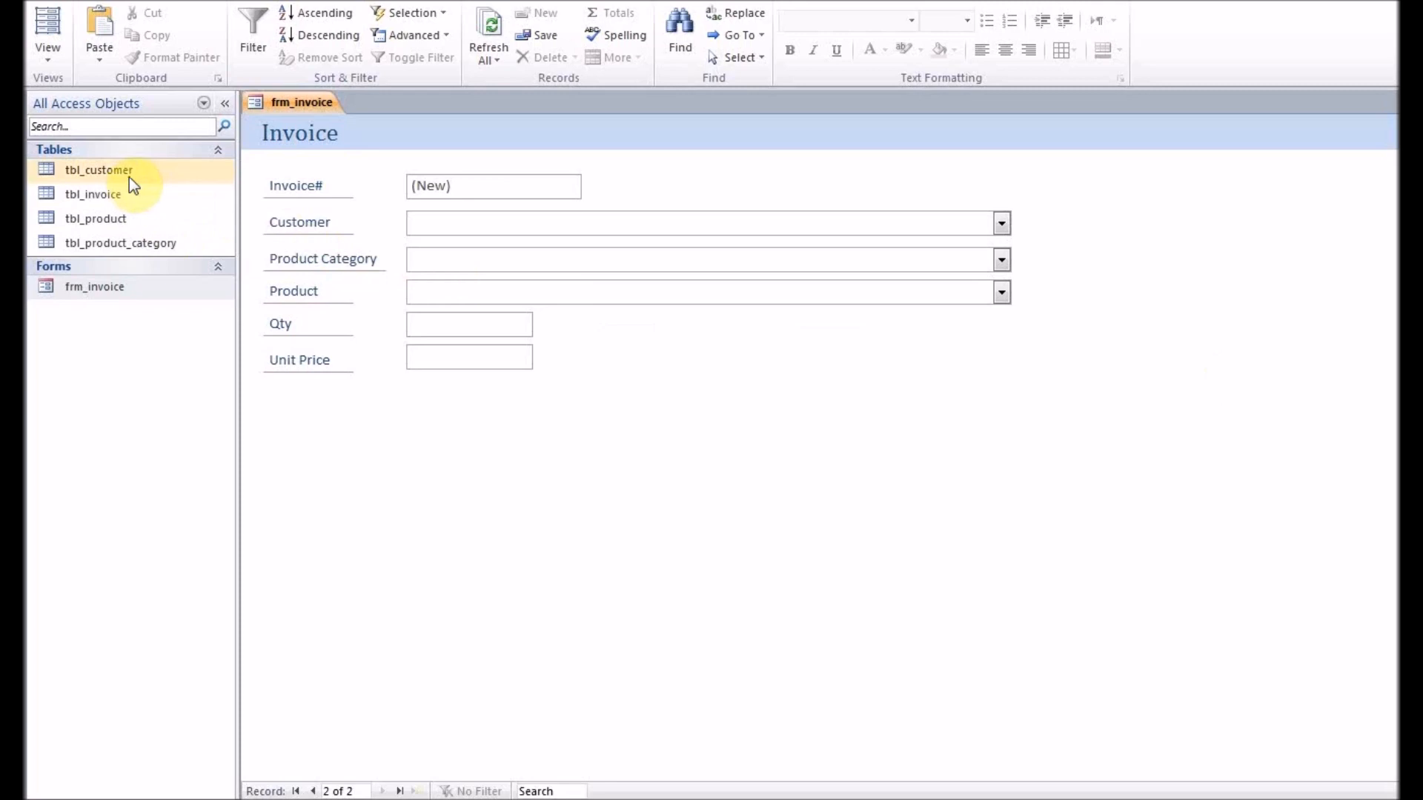
pyautogui.moveTo(323, 13)
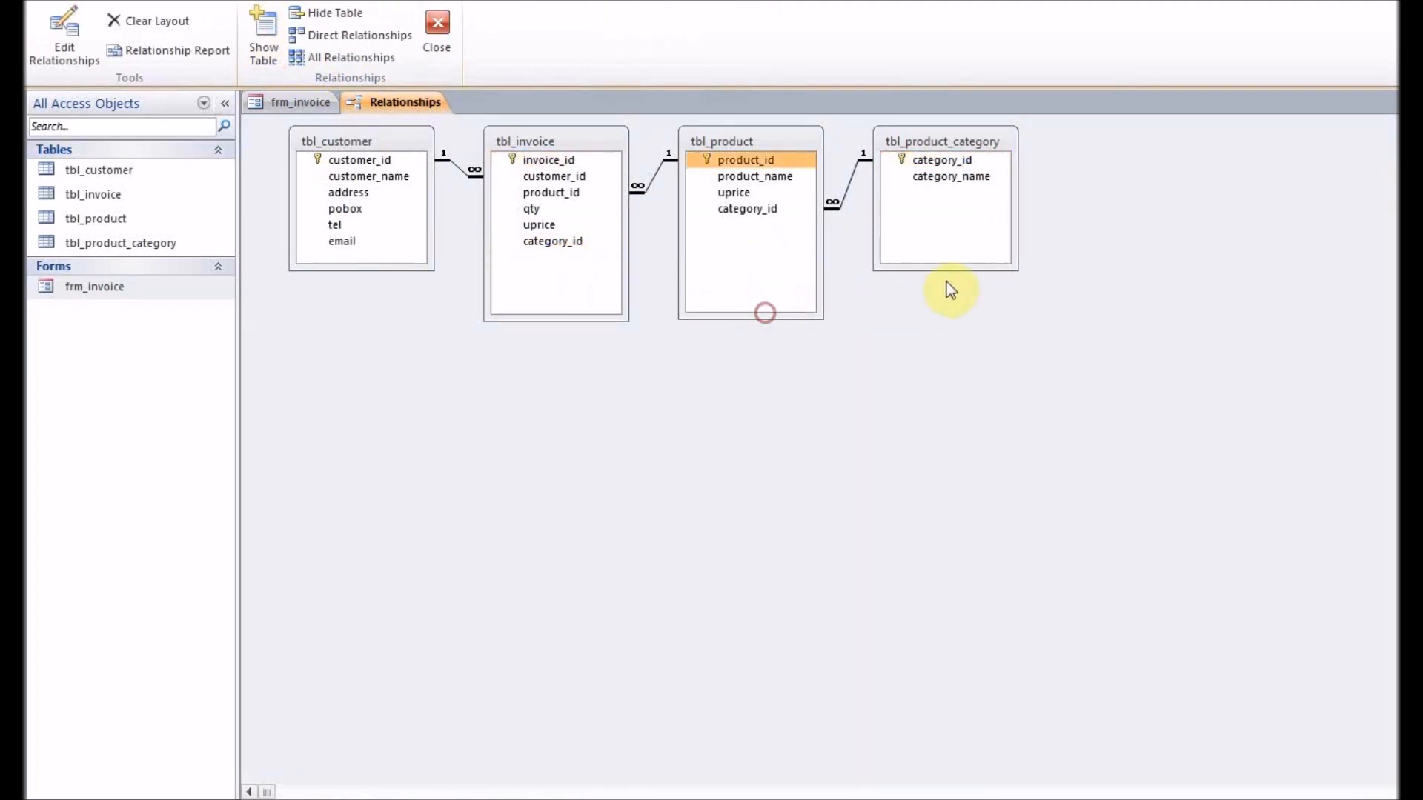
pyautogui.click(943, 160)
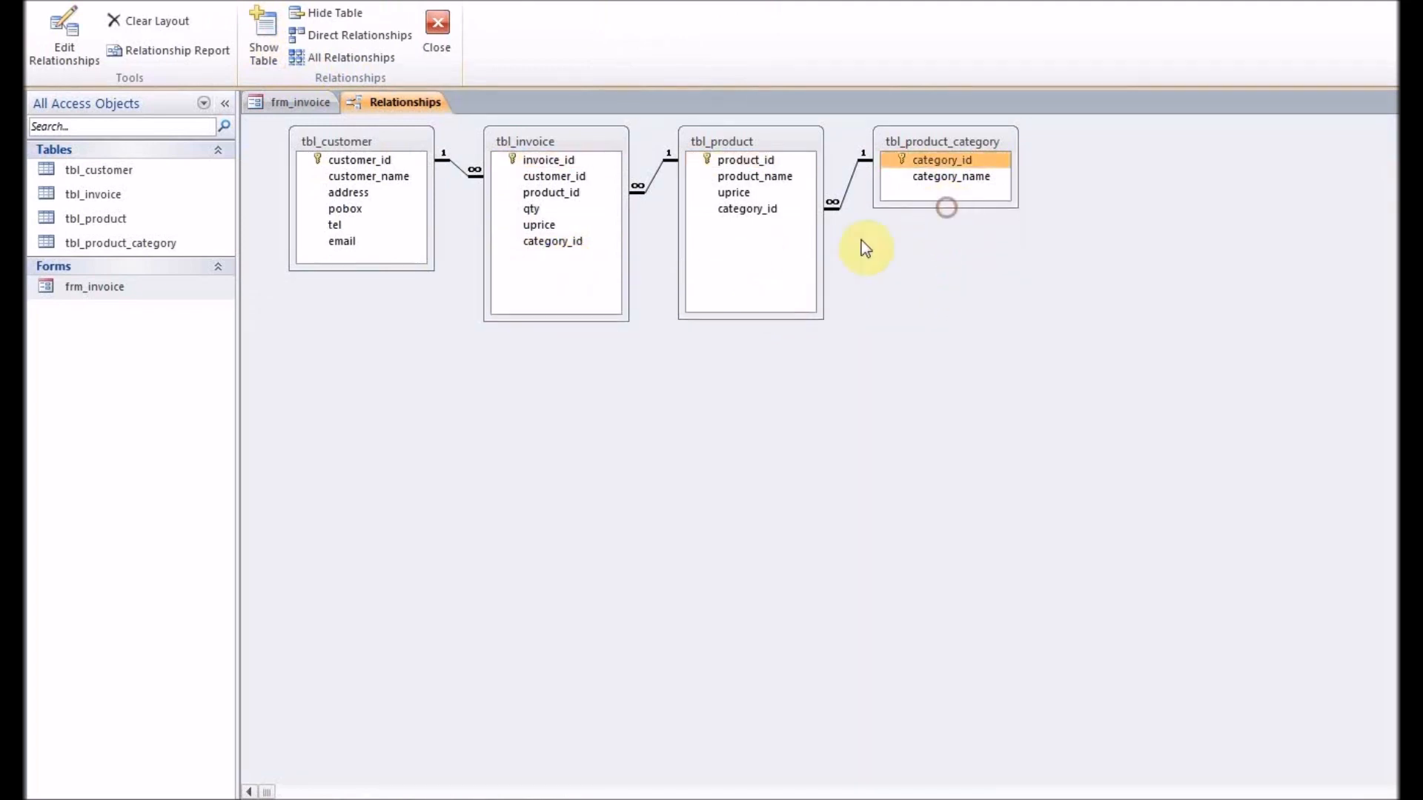
pyautogui.moveTo(529, 142)
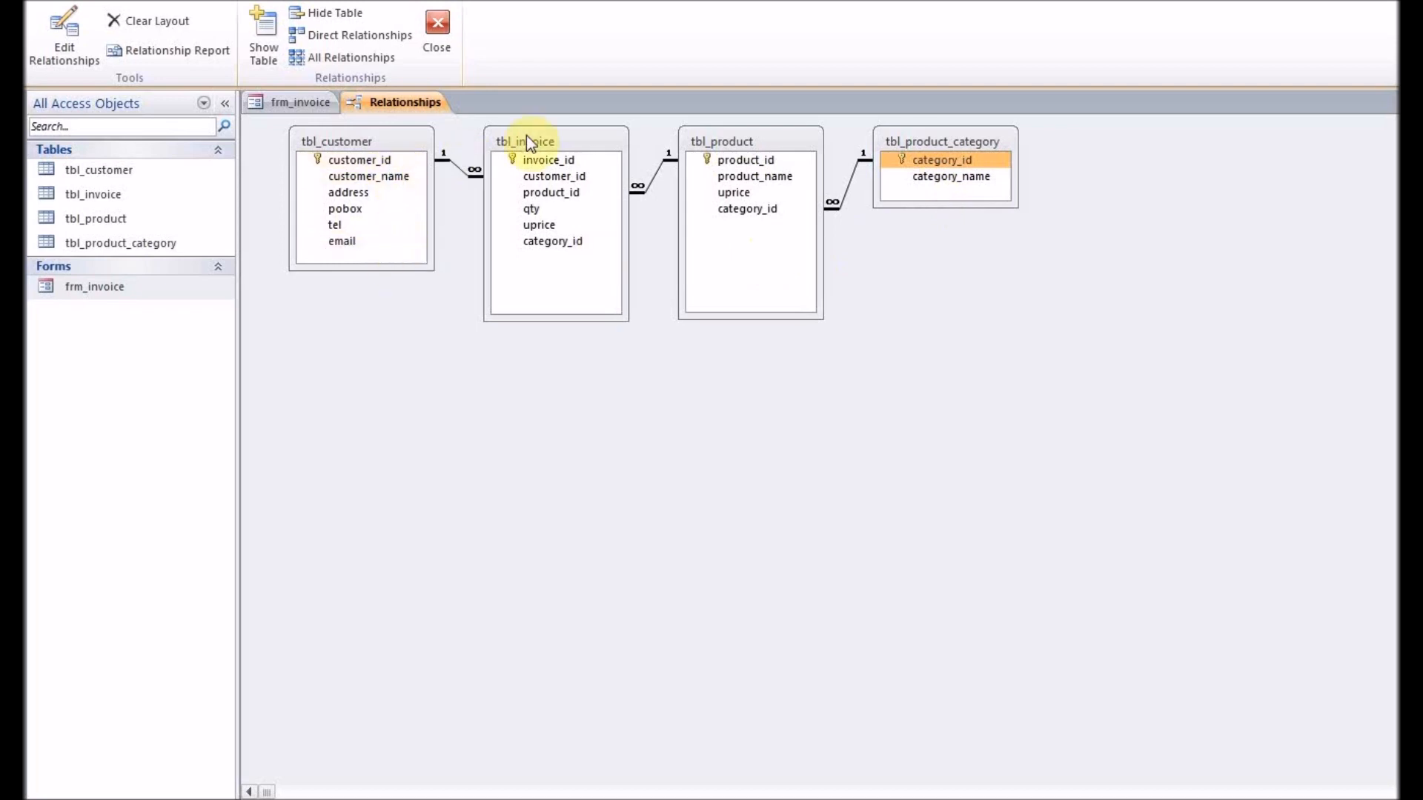
pyautogui.click(548, 160)
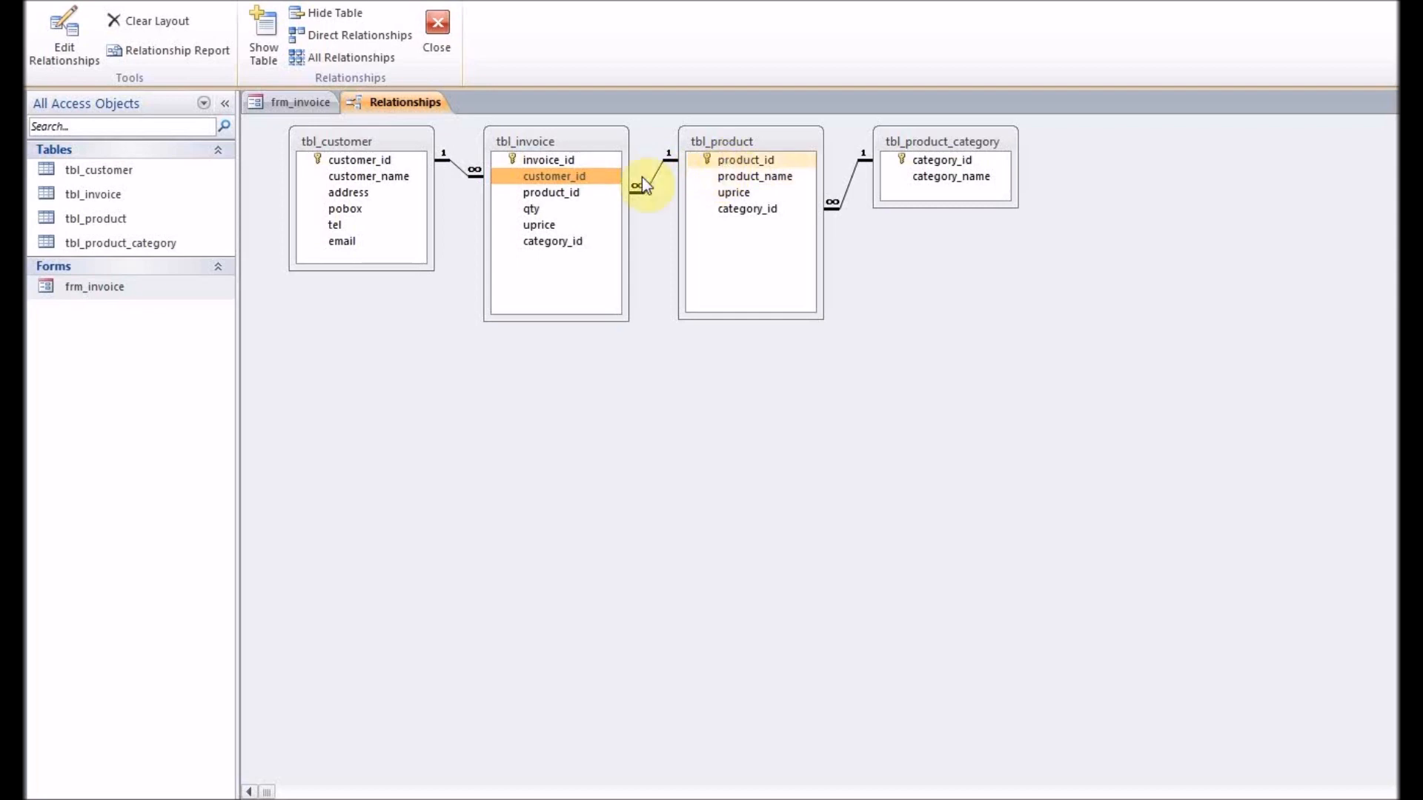
pyautogui.click(551, 191)
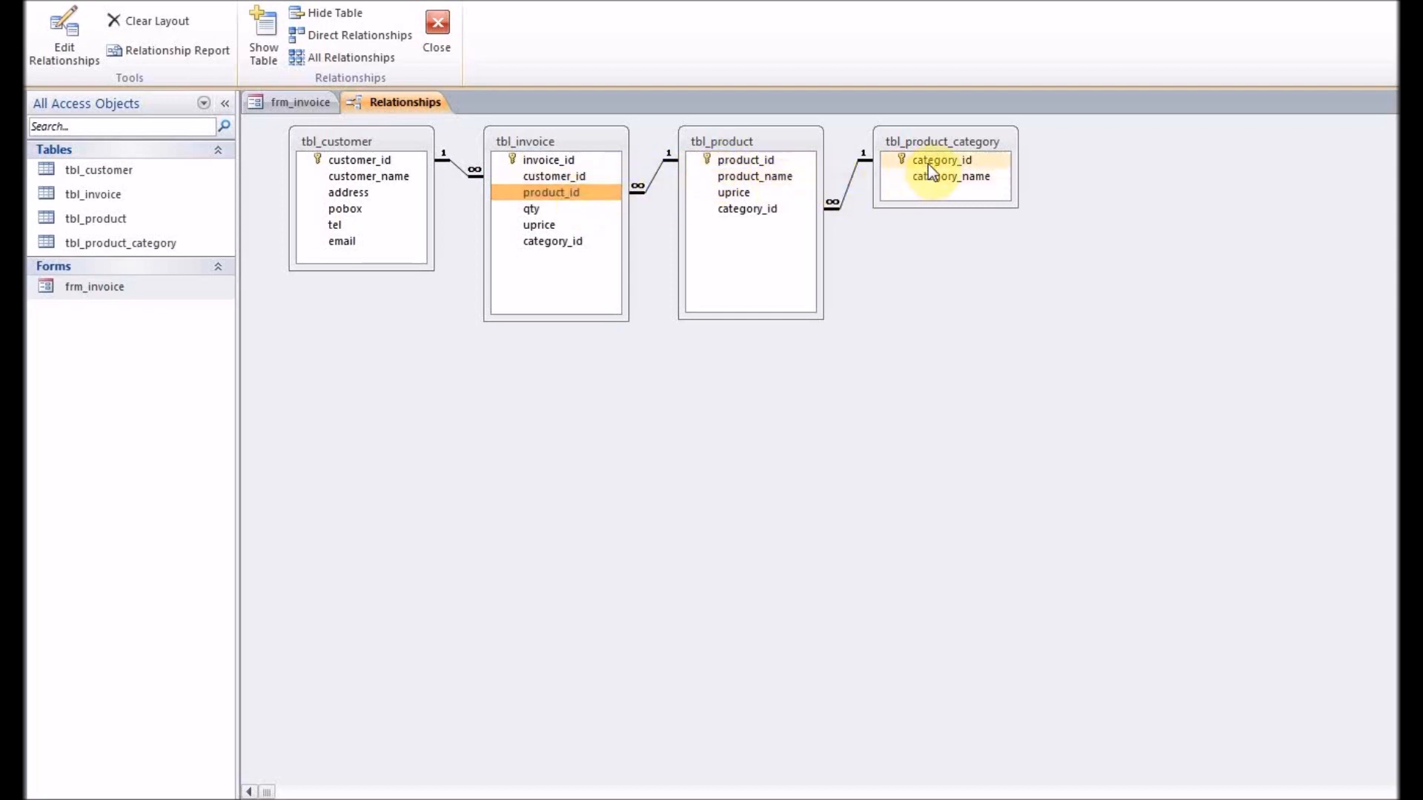
pyautogui.click(747, 209)
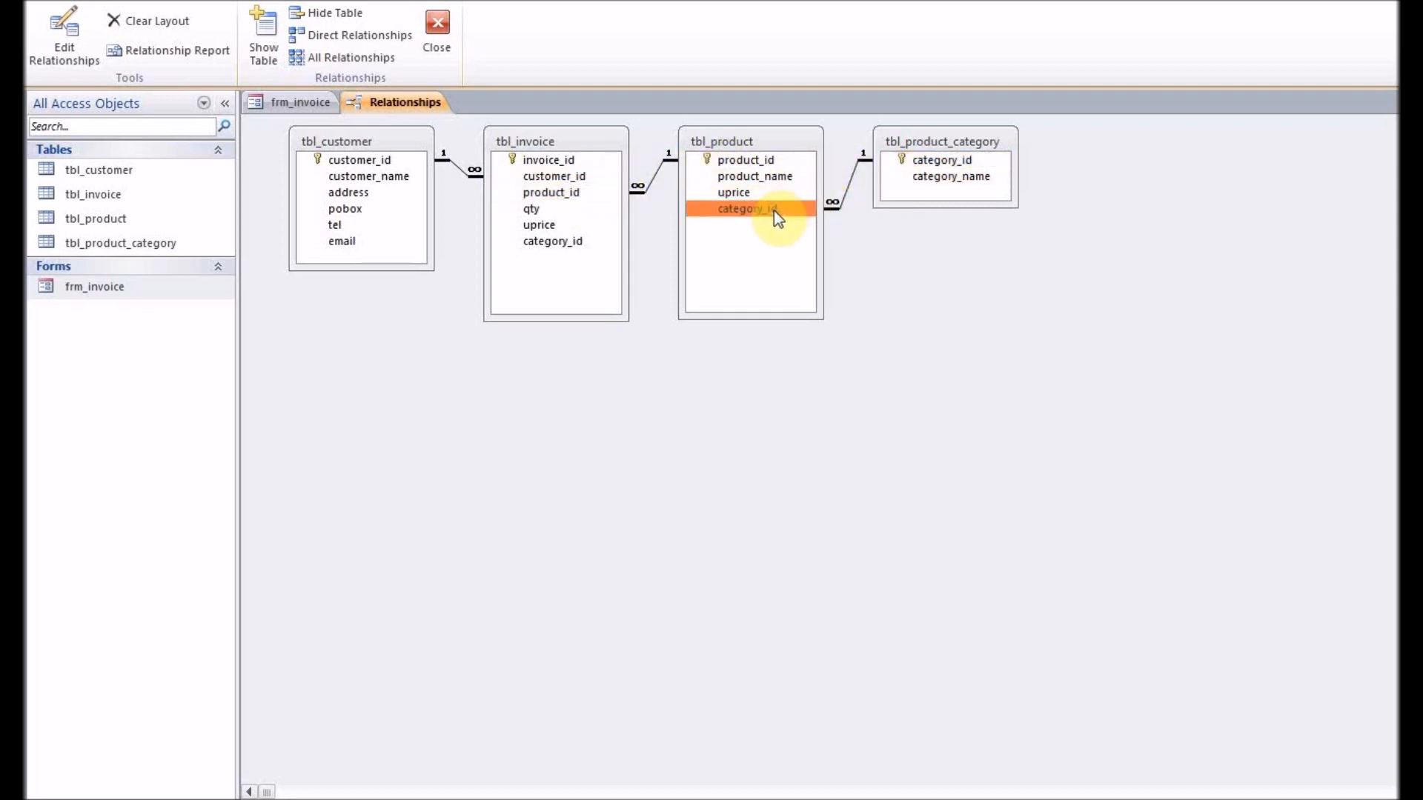
pyautogui.moveTo(127, 231)
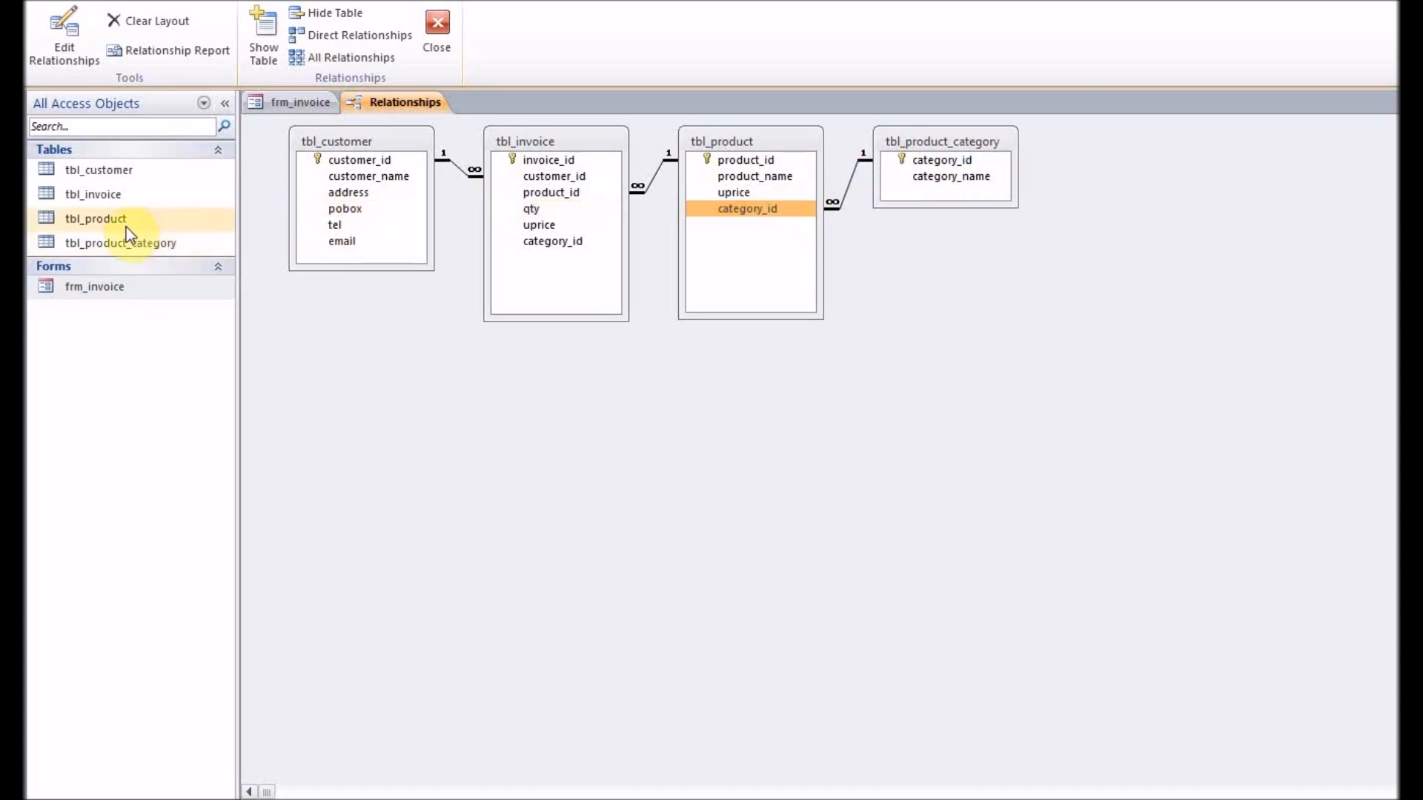
# Step: Open the tbl_product and tbl_product_category datasheets, reviewing the nail products, then return to tbl_product
pyautogui.doubleClick(95, 218)
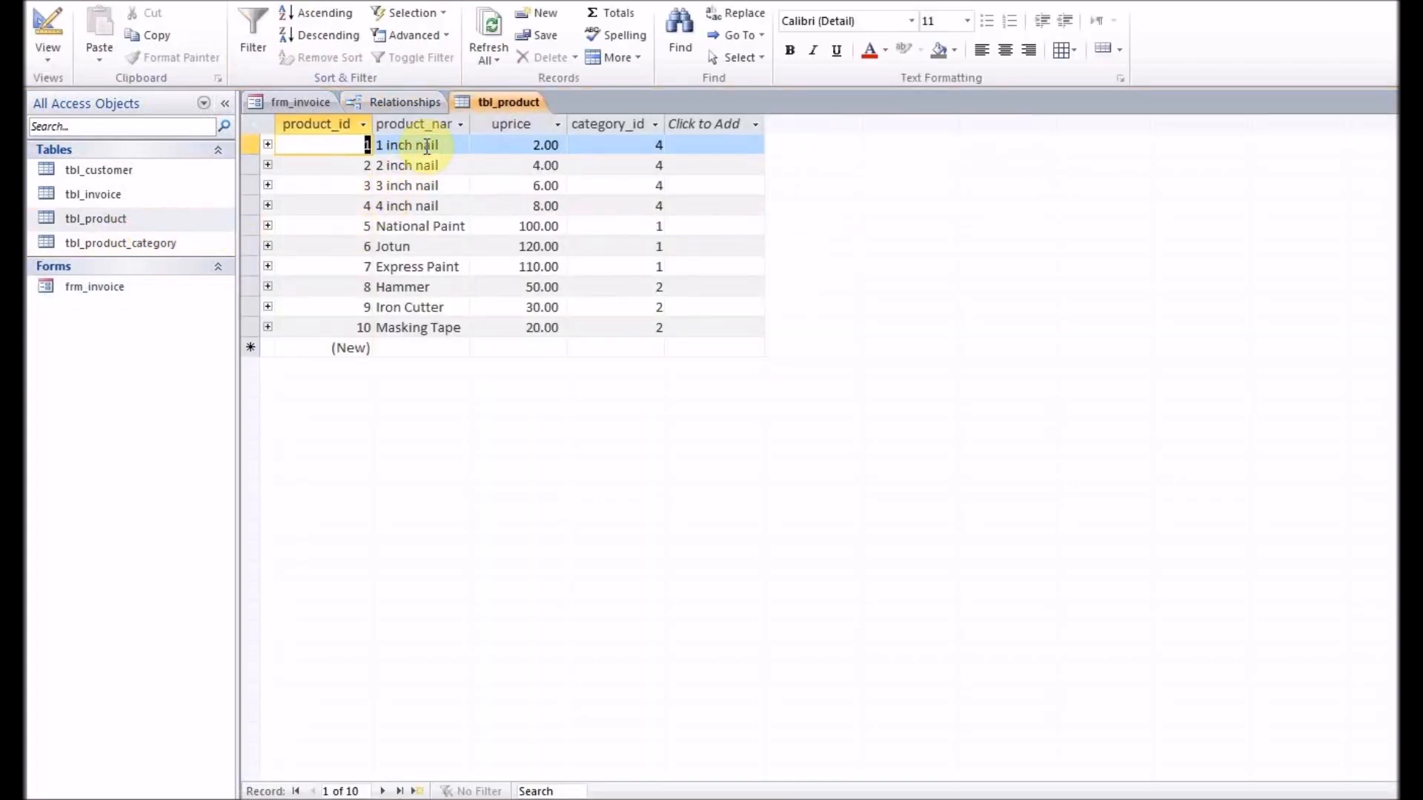
pyautogui.click(417, 166)
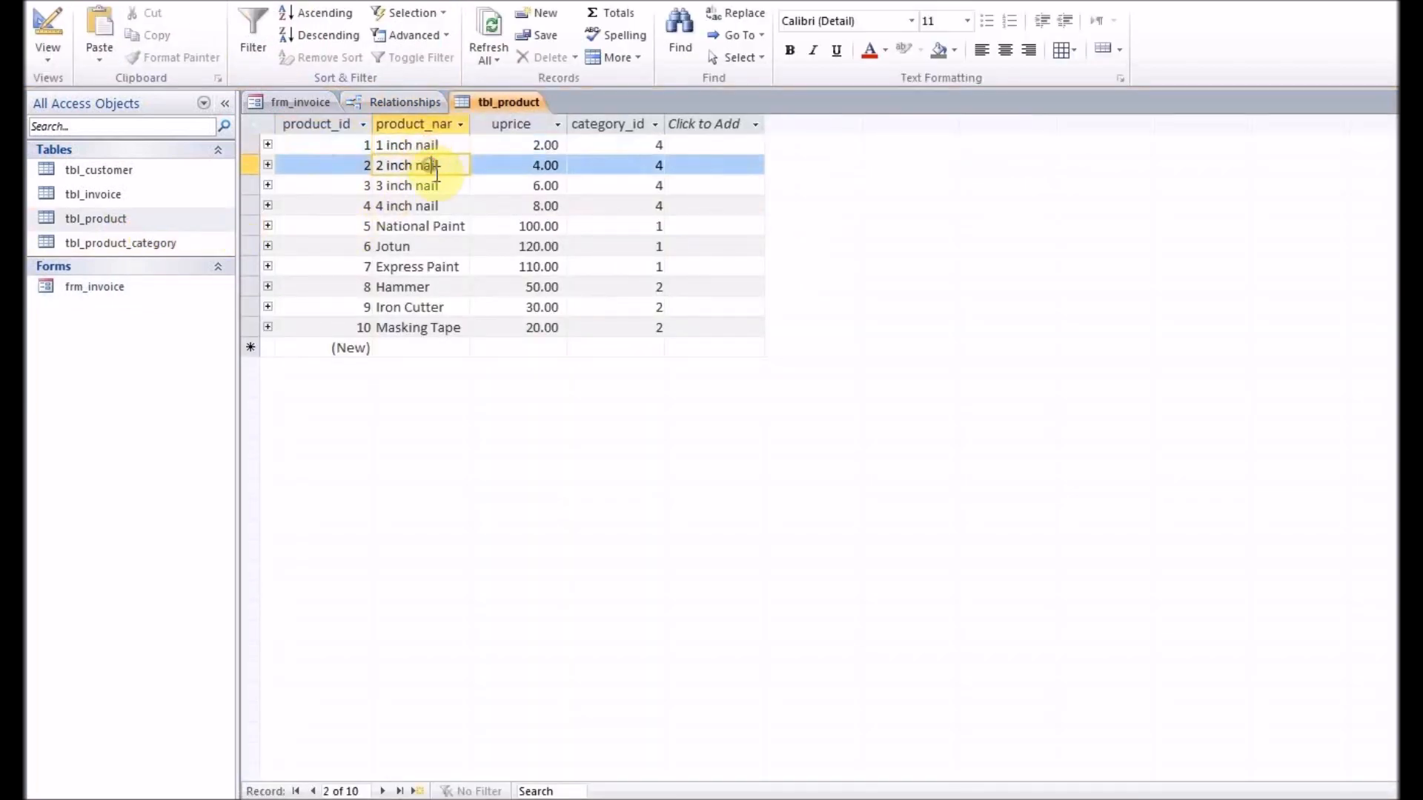
pyautogui.click(408, 185)
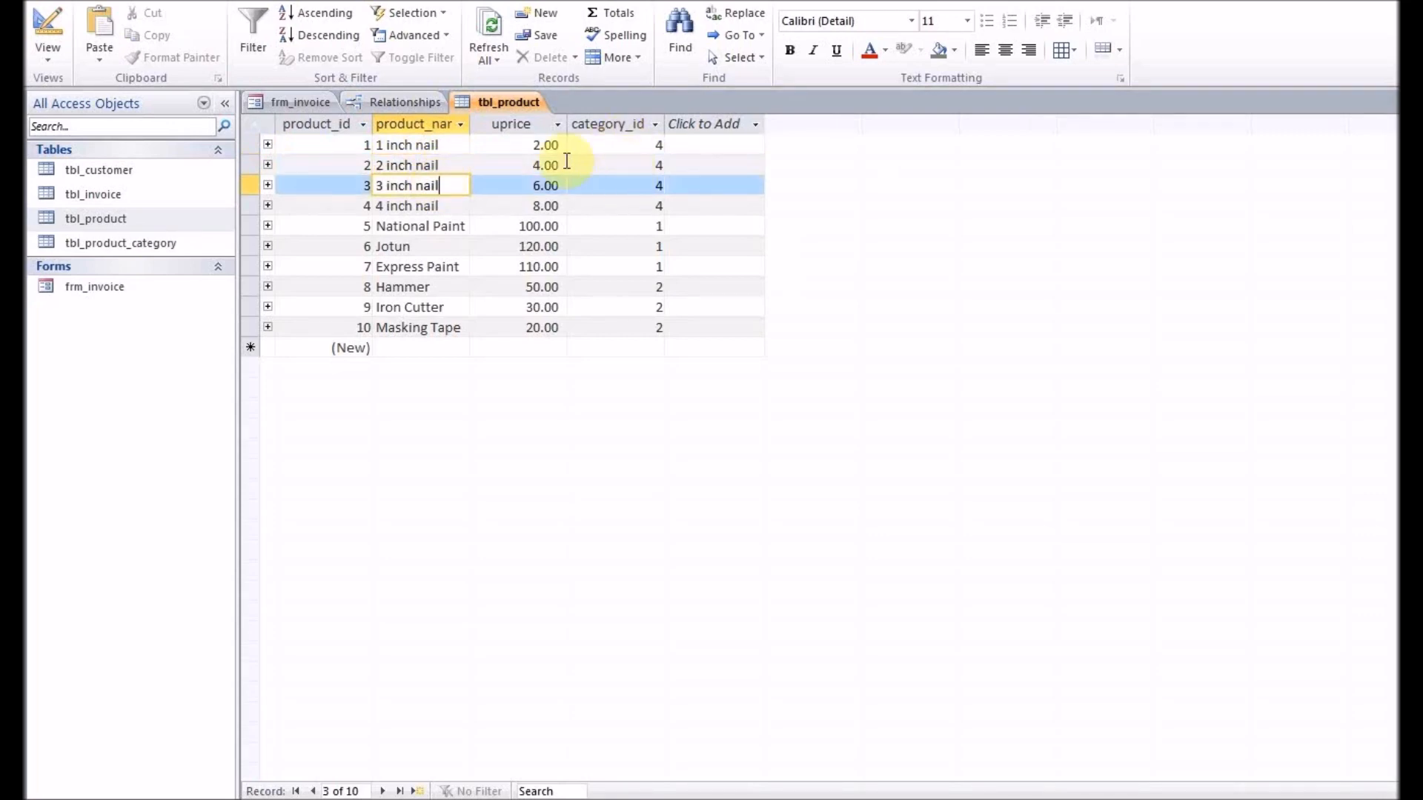
pyautogui.moveTo(137, 248)
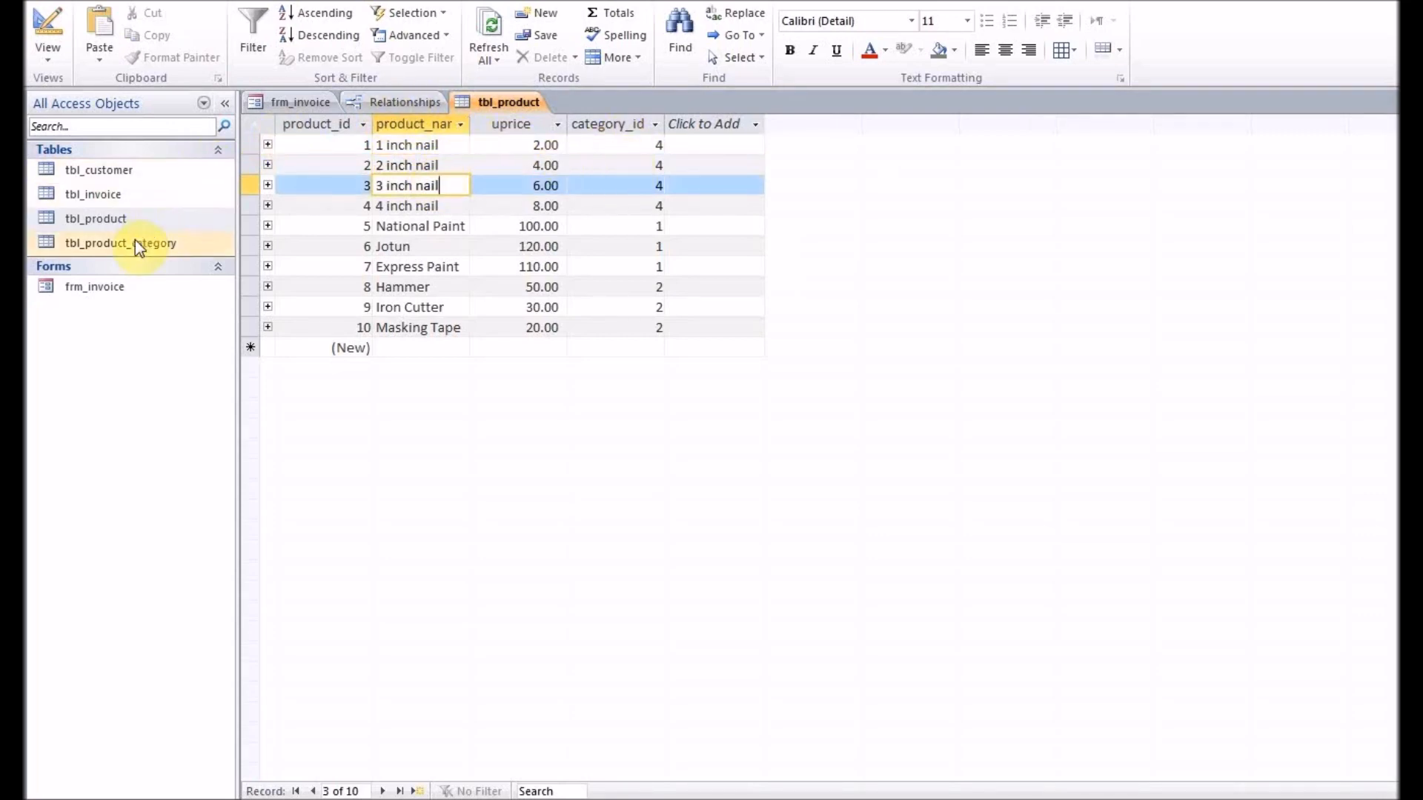
pyautogui.click(121, 242)
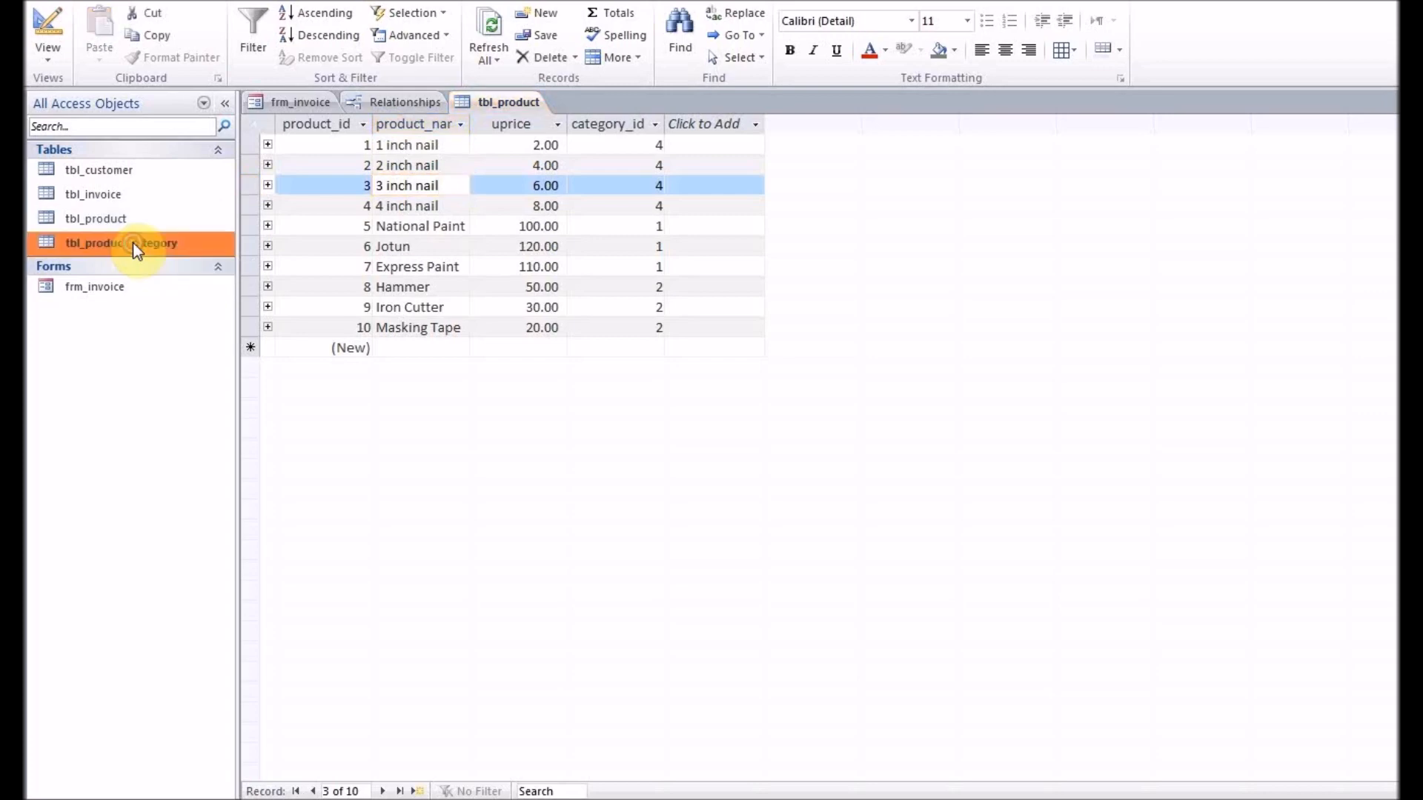
pyautogui.doubleClick(94, 242)
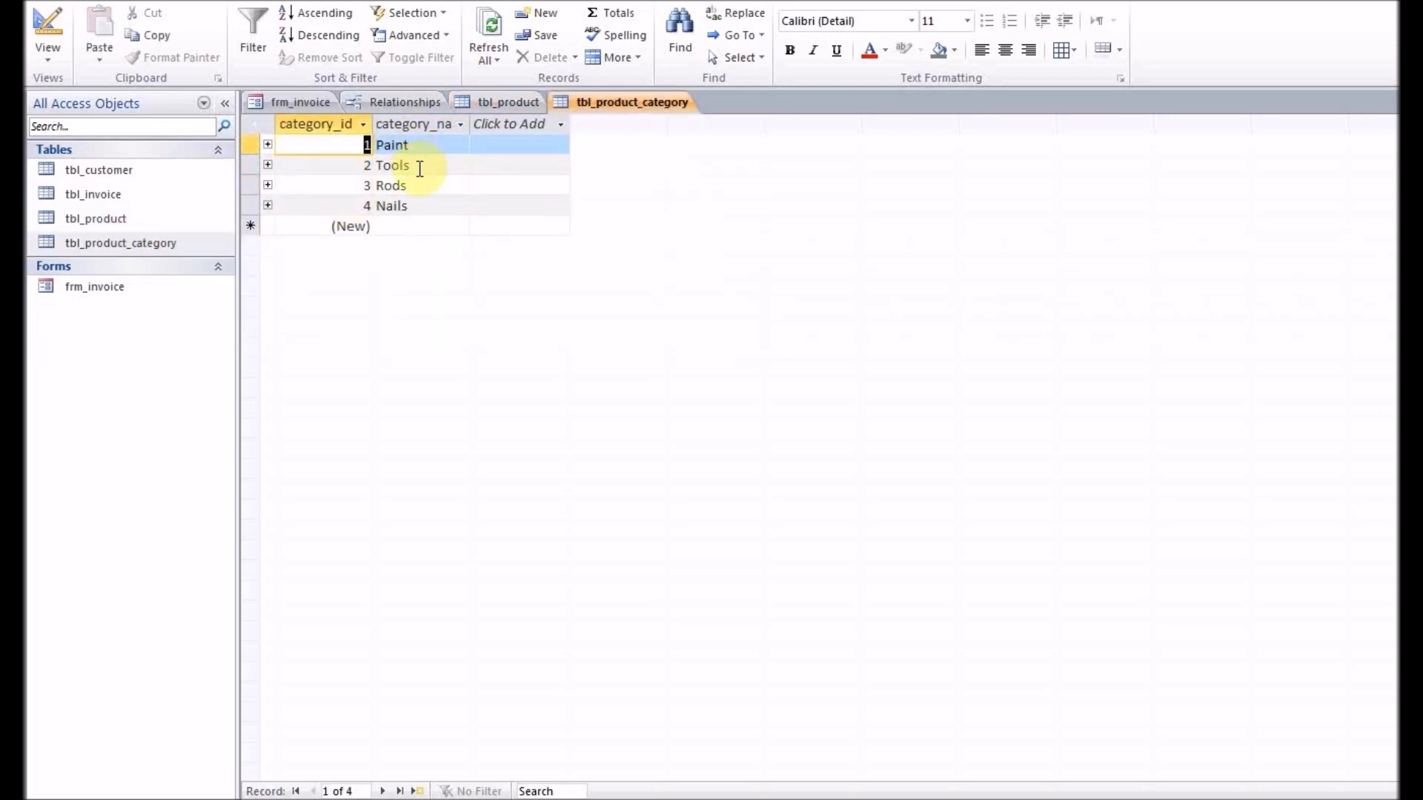
pyautogui.click(508, 101)
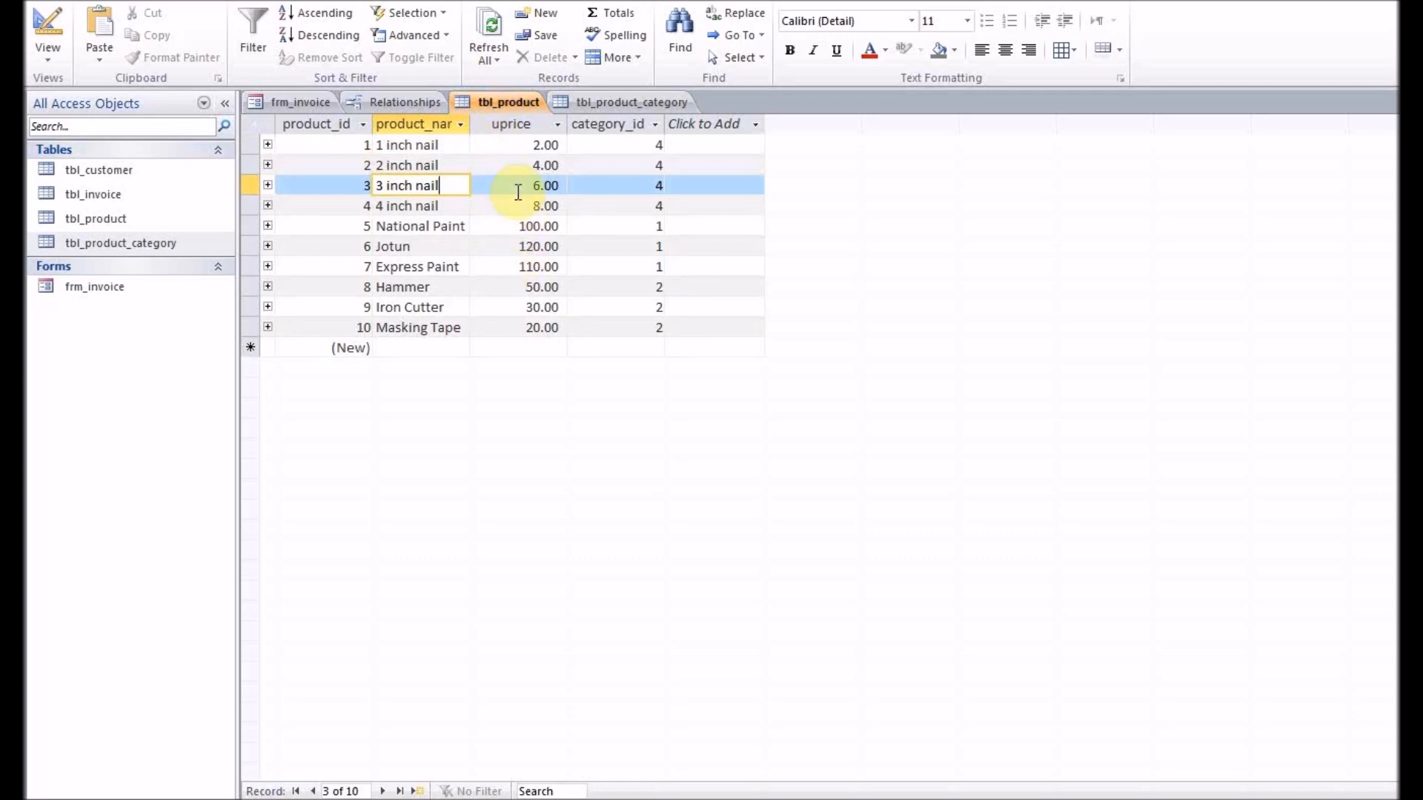
pyautogui.moveTo(303, 101)
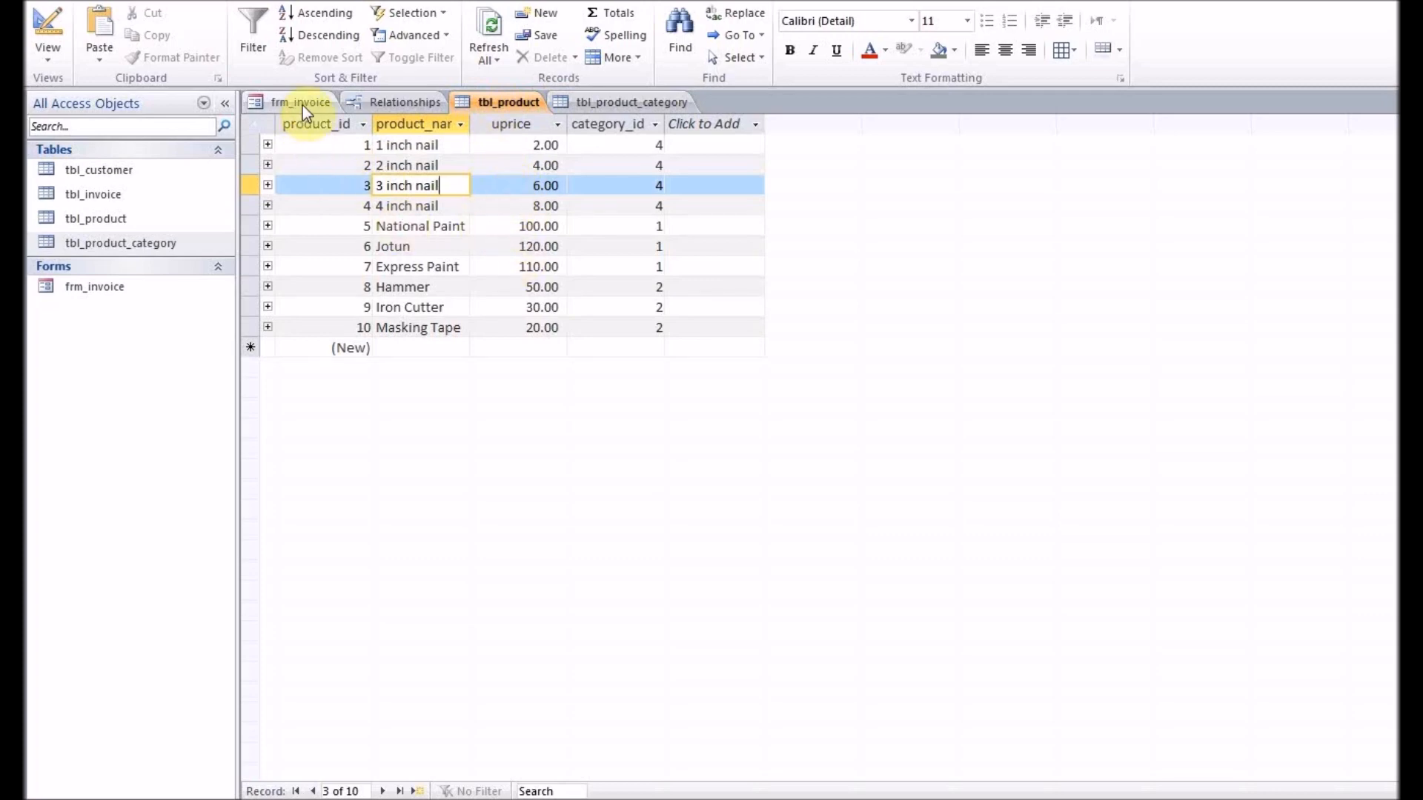
# Step: On the invoice form, choose customer John and check the products listed under Tools
pyautogui.click(301, 101)
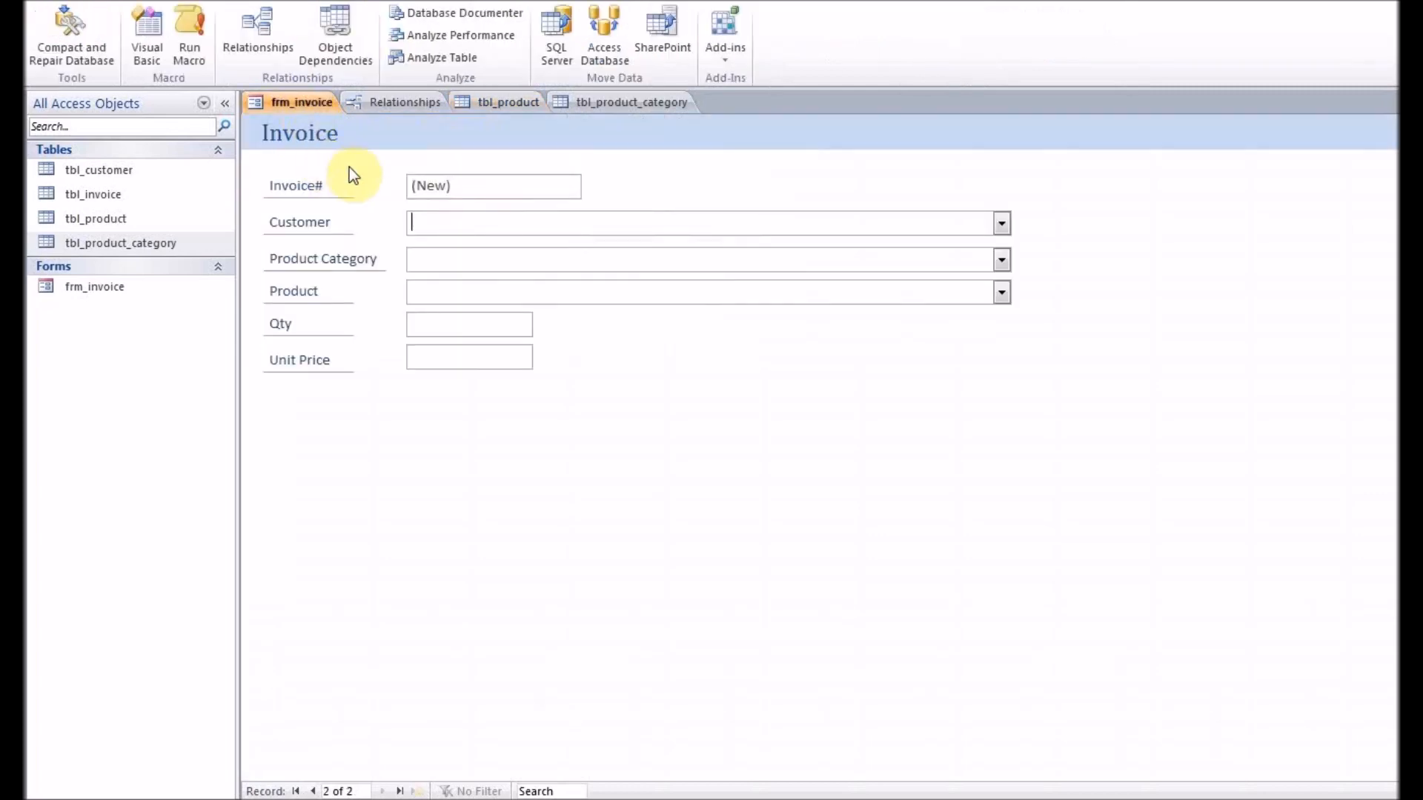
pyautogui.moveTo(989, 221)
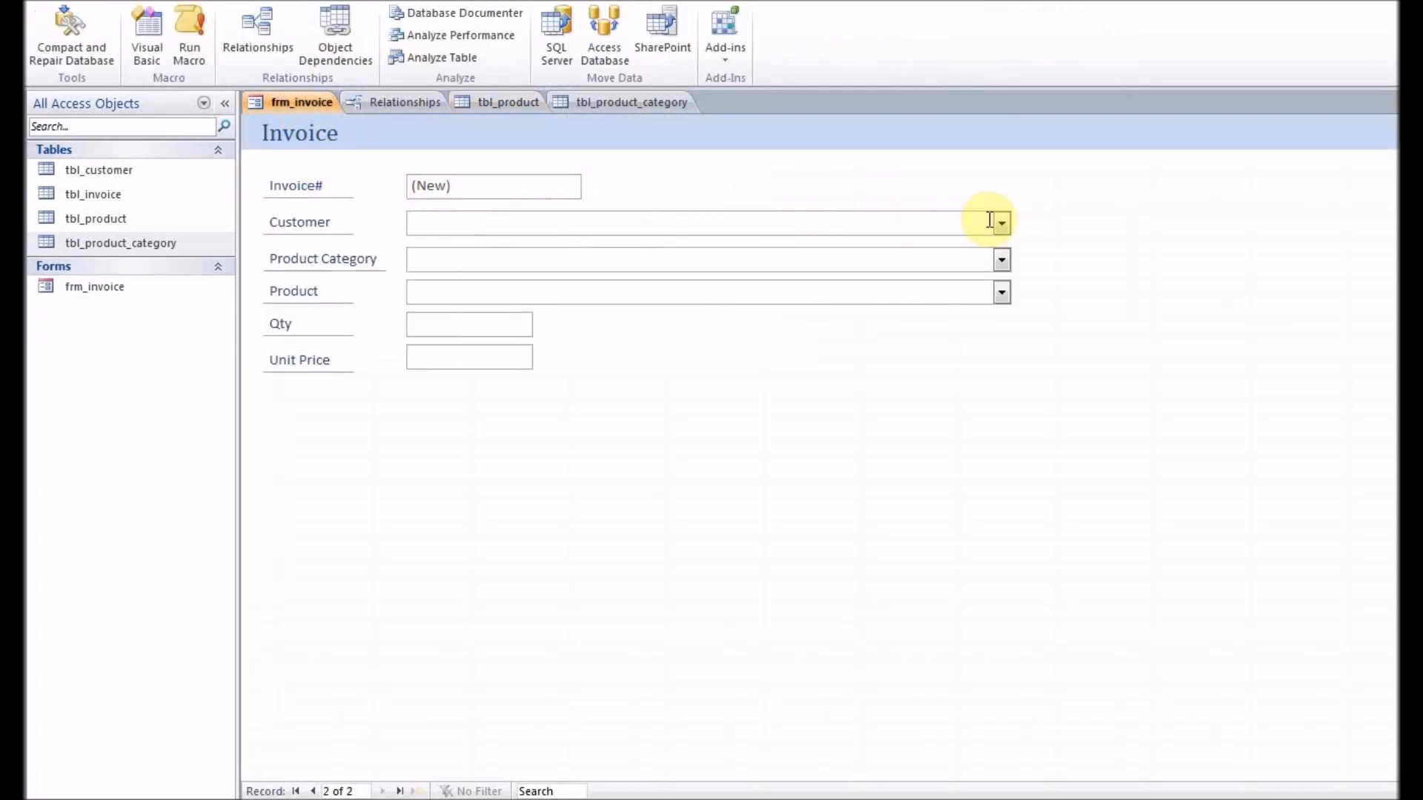
pyautogui.click(1002, 222)
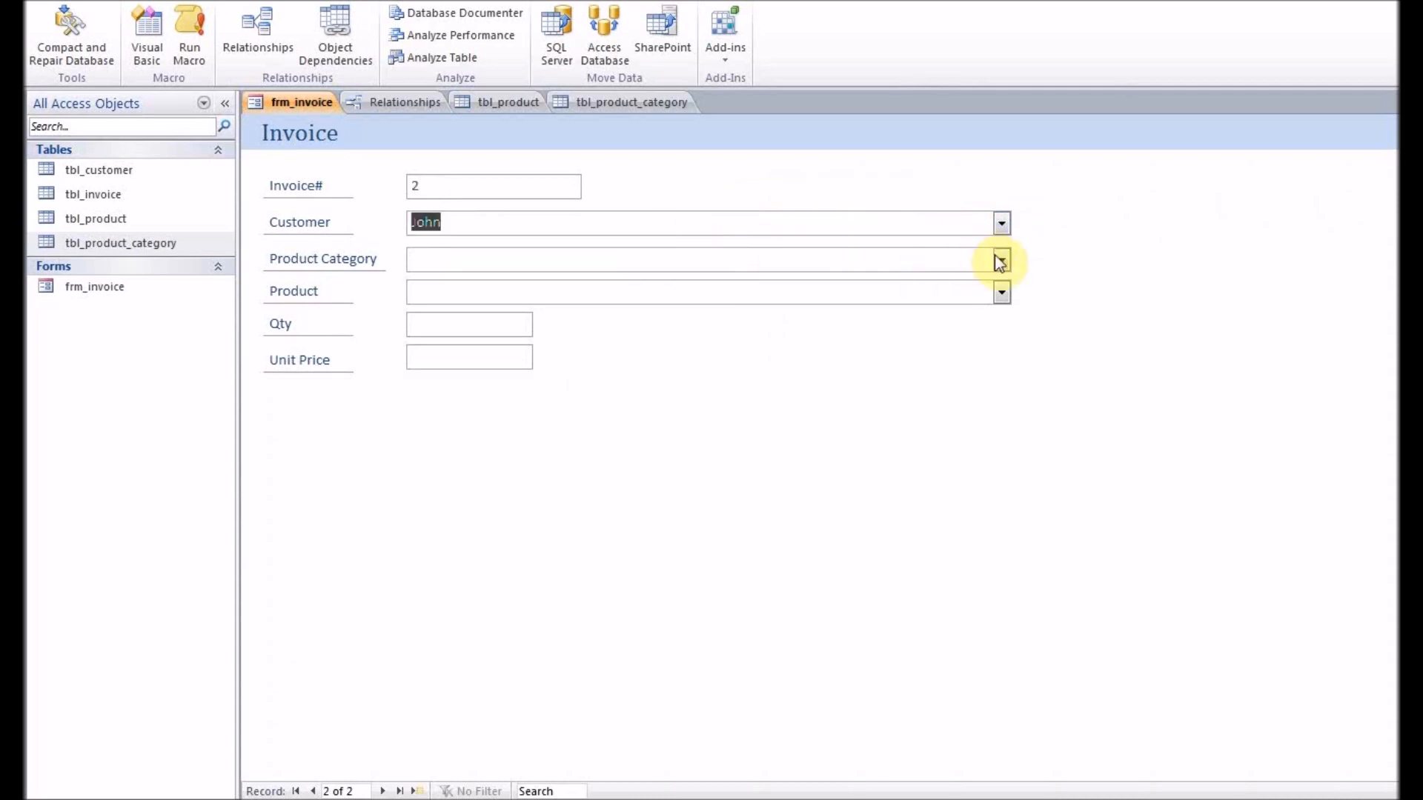
pyautogui.click(1002, 292)
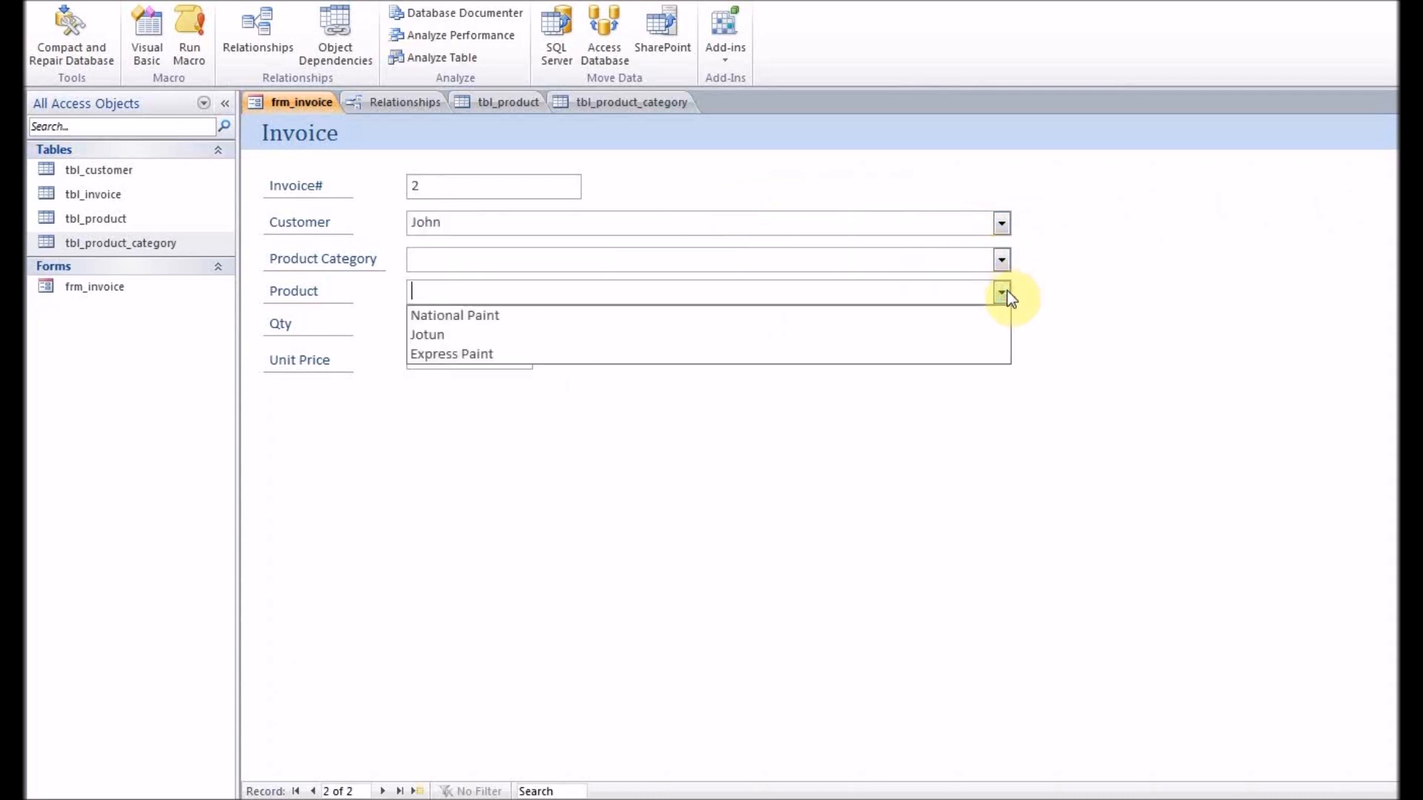
pyautogui.click(1002, 260)
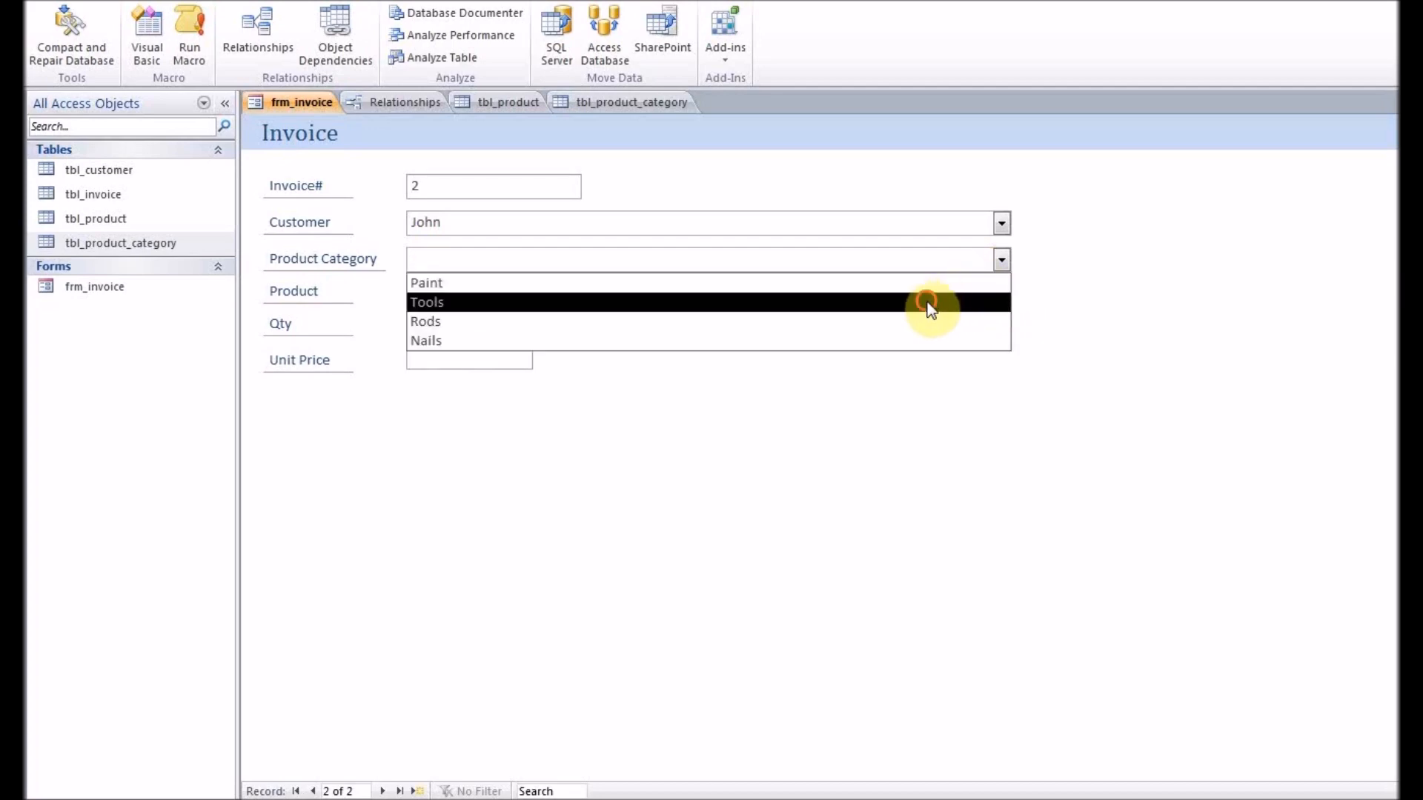
pyautogui.click(427, 302)
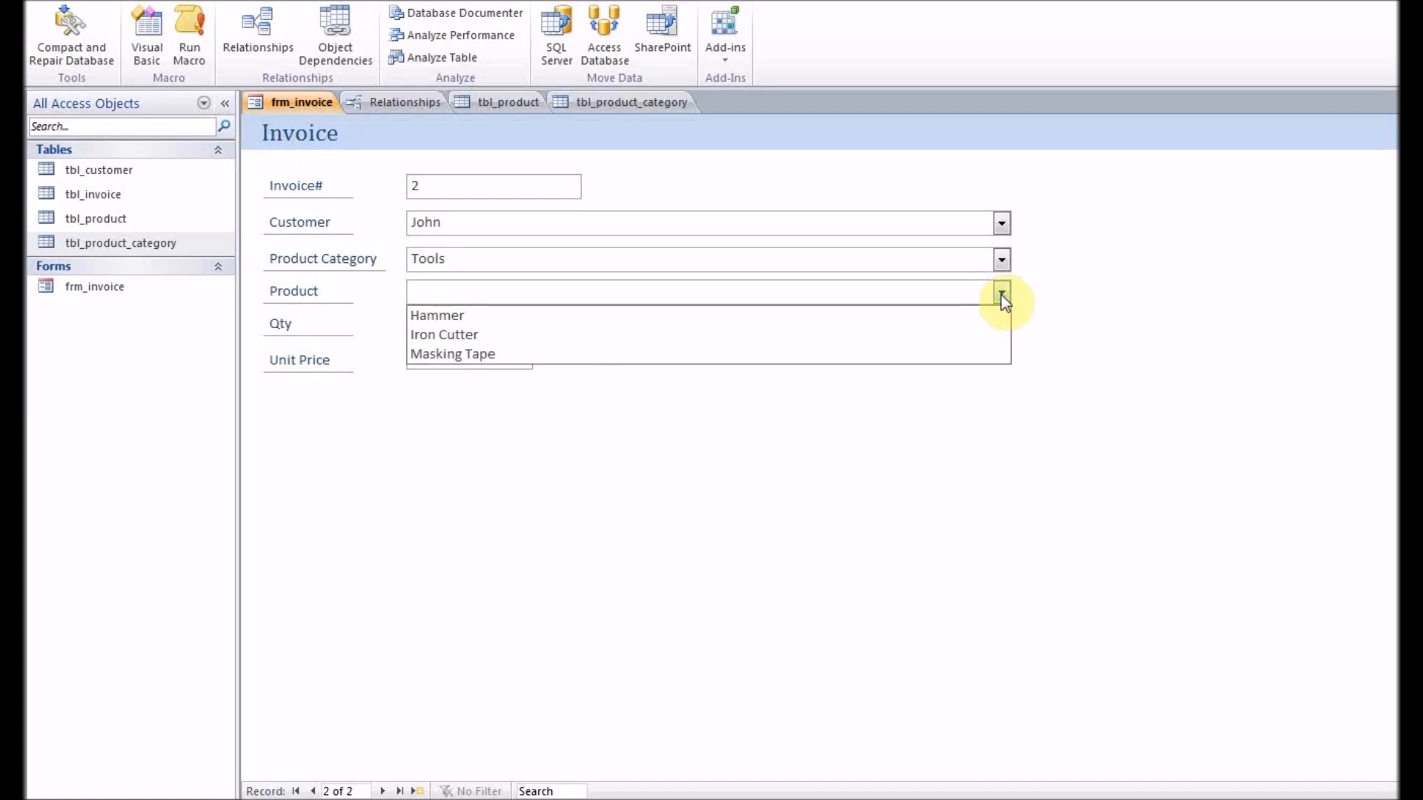
pyautogui.click(635, 290)
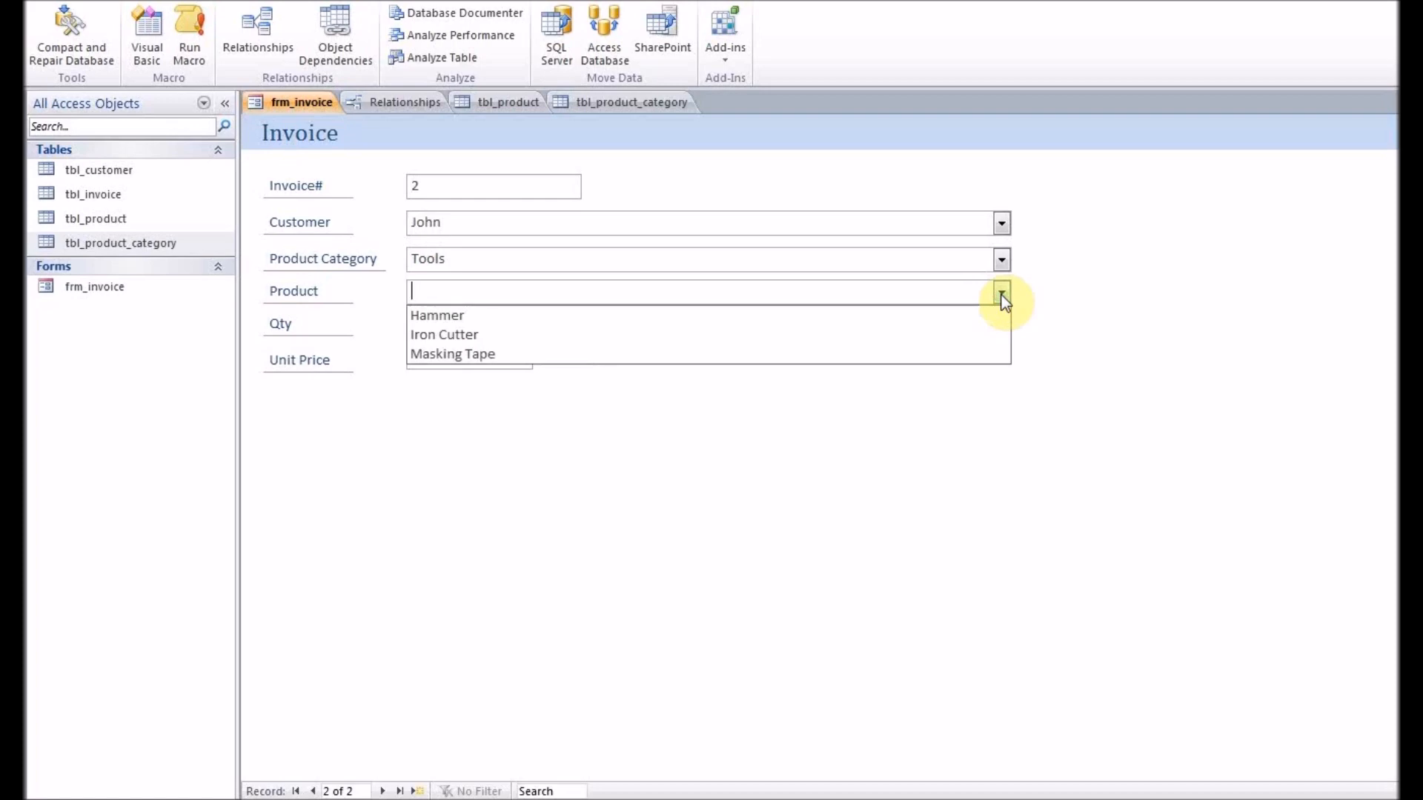
# Step: Switch the category to Paint, then Nails, checking the product list each time
pyautogui.click(1001, 258)
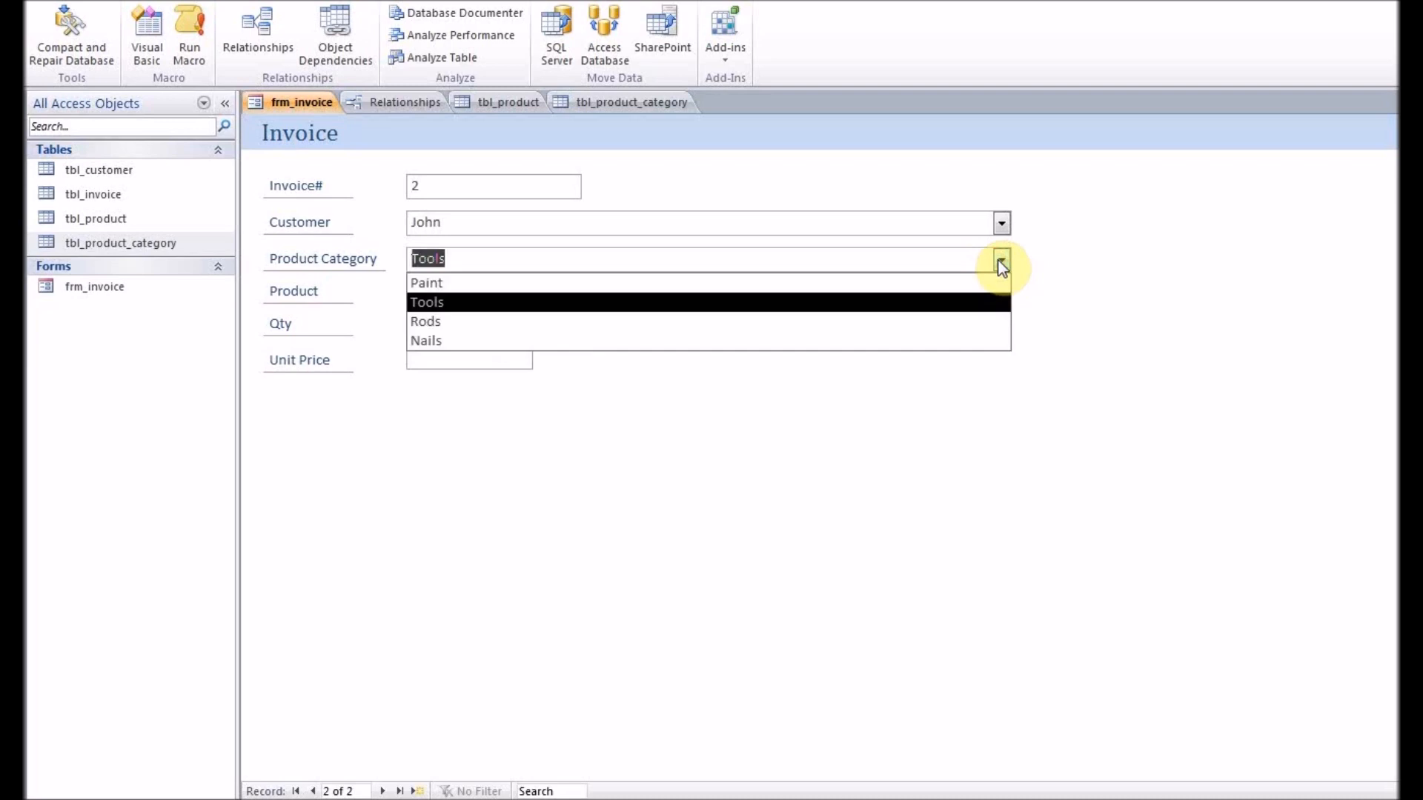
pyautogui.click(426, 283)
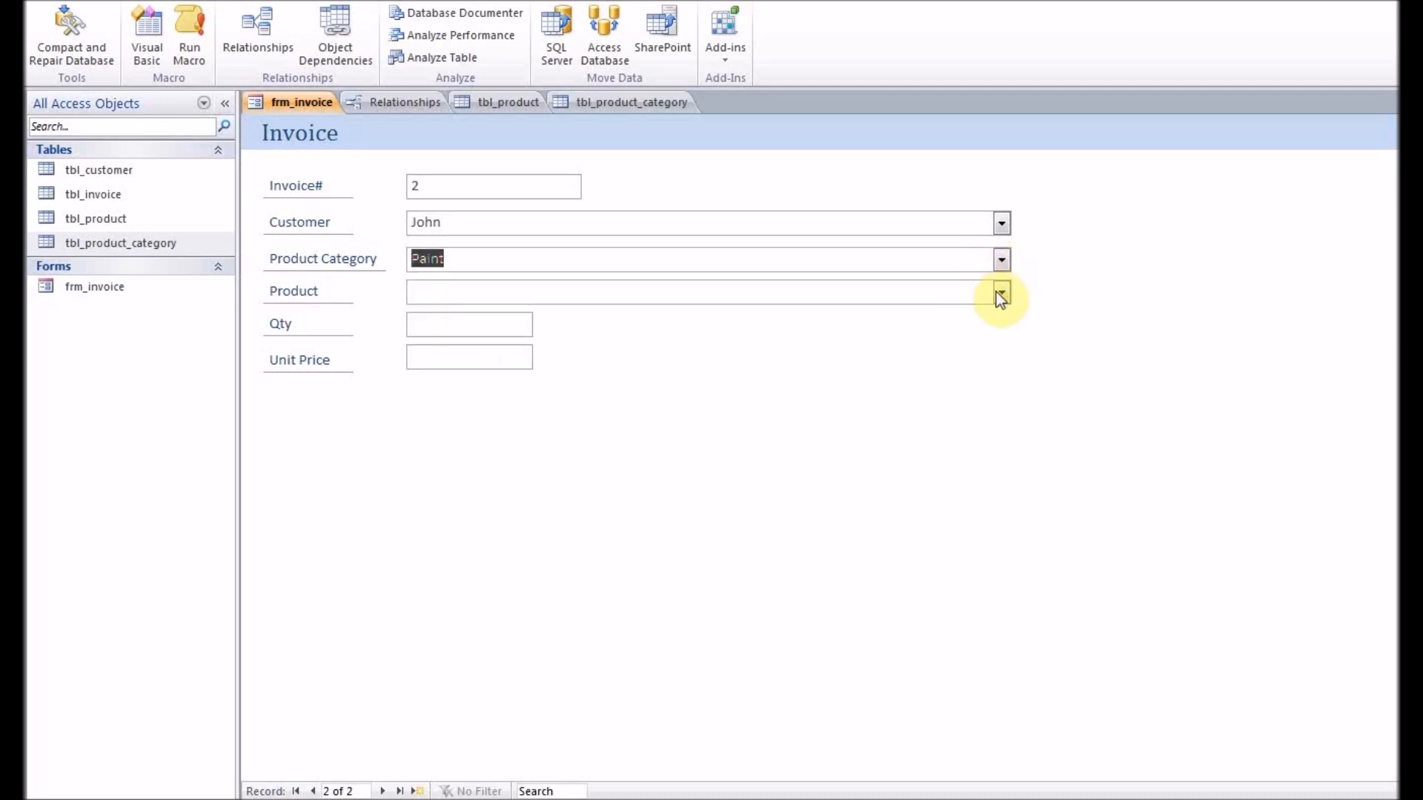
pyautogui.click(1001, 292)
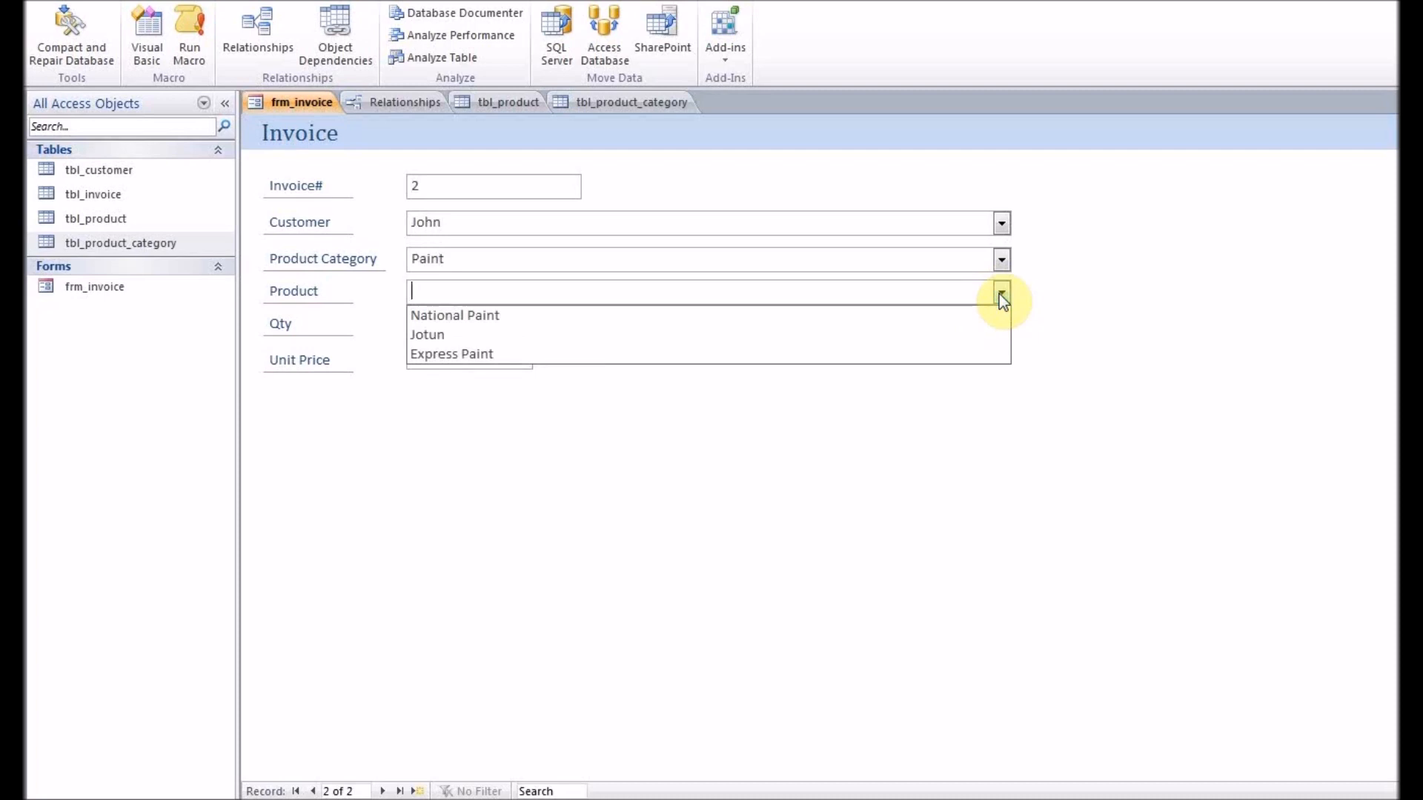
pyautogui.click(1002, 260)
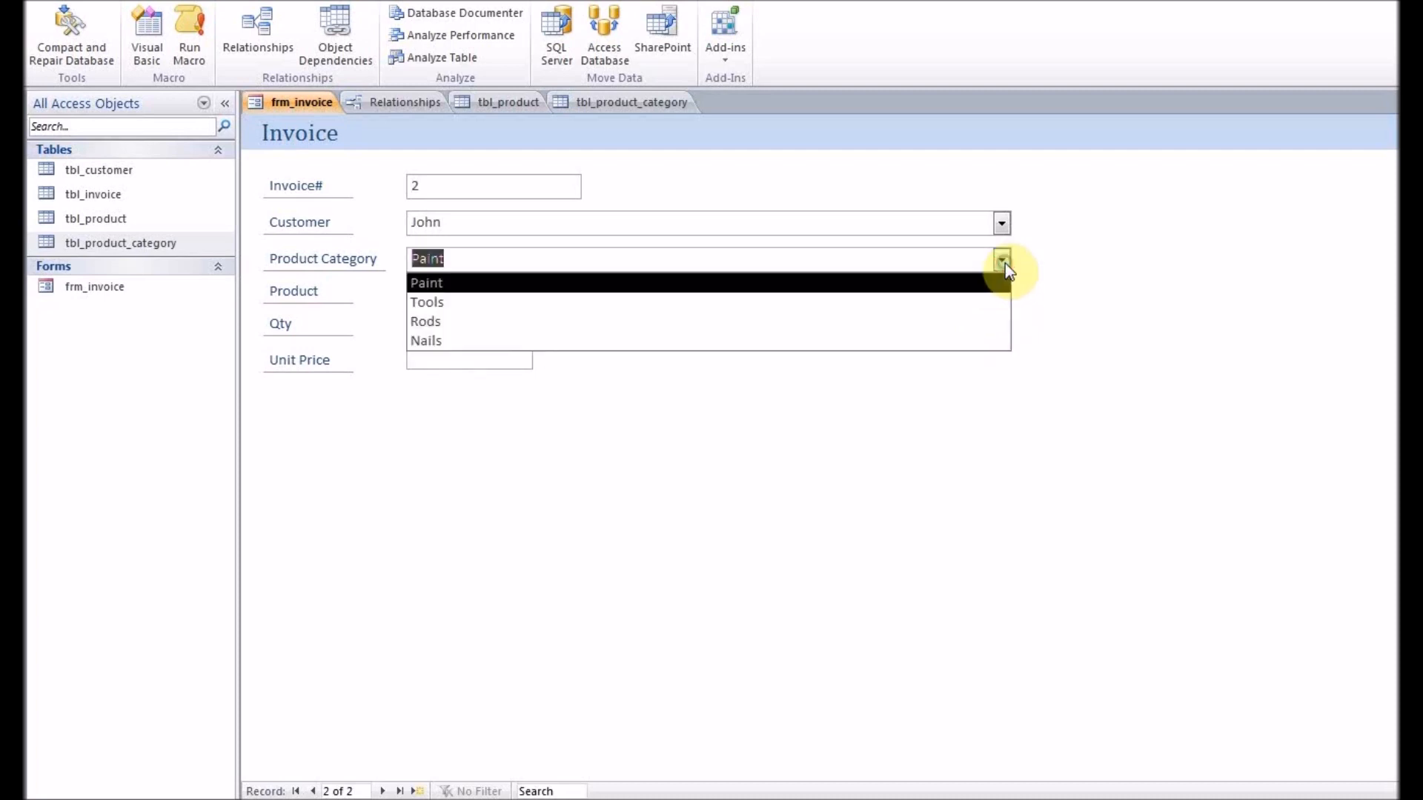
pyautogui.click(425, 340)
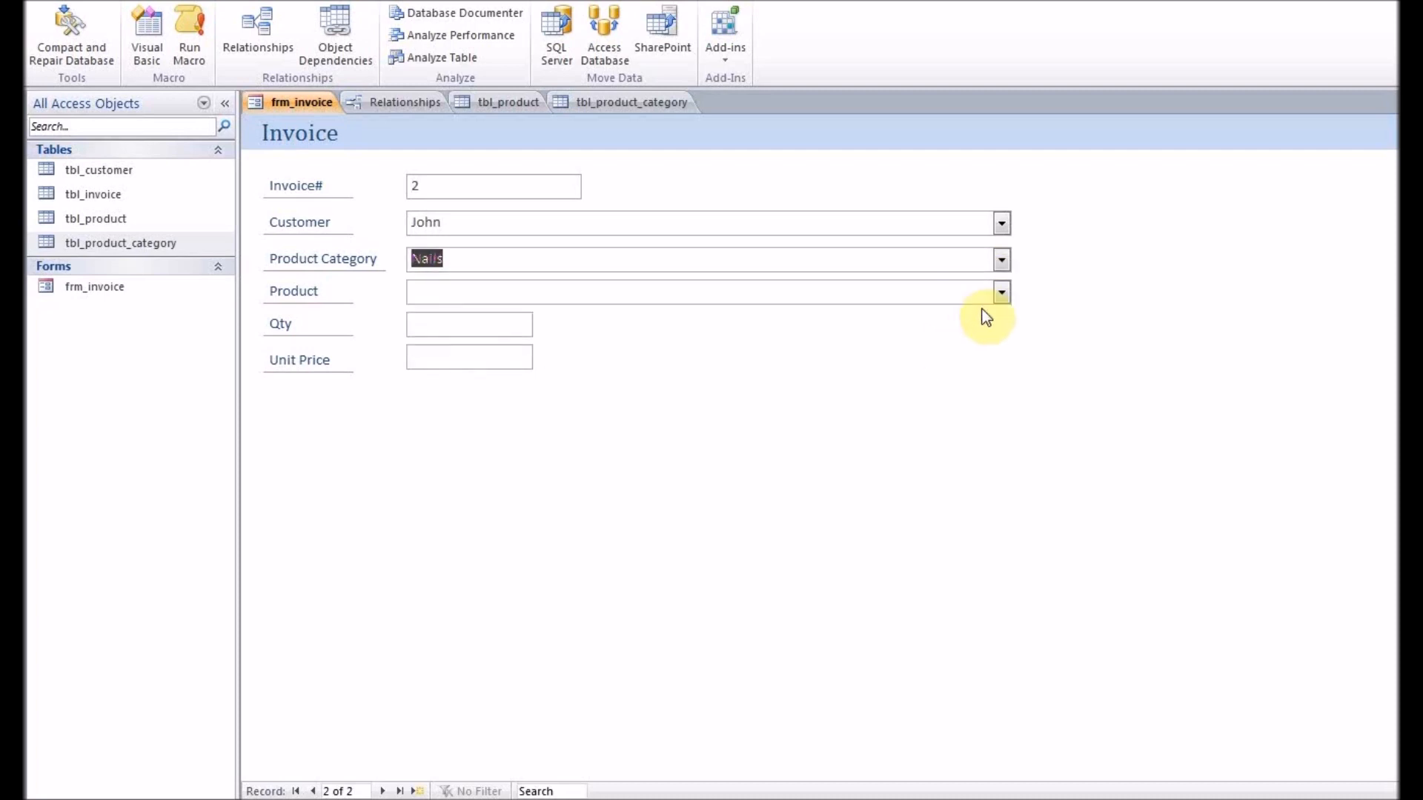
pyautogui.click(1002, 291)
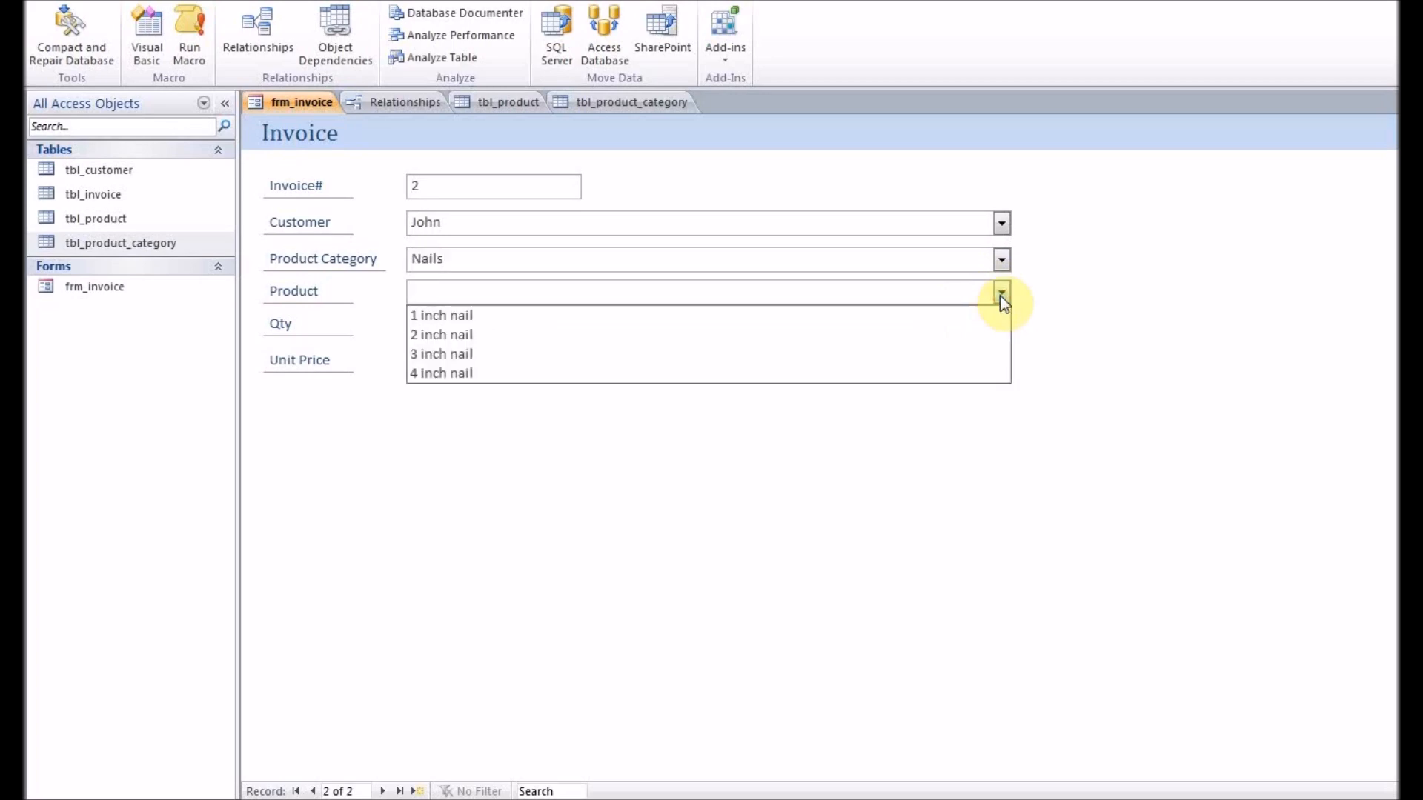
# Step: Pick 1 inch nail and enter quantity 10 and unit price 10
pyautogui.click(440, 315)
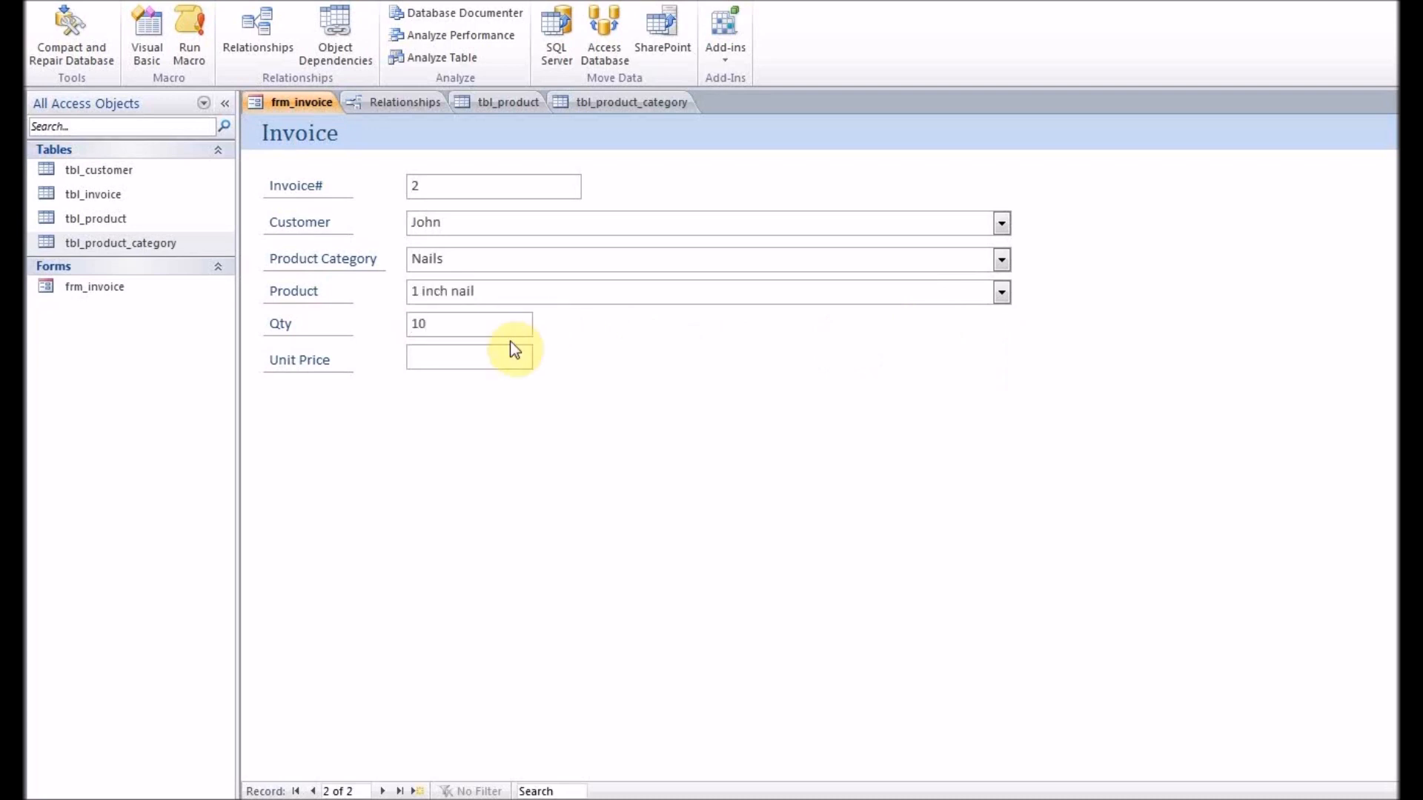
pyautogui.write('10')
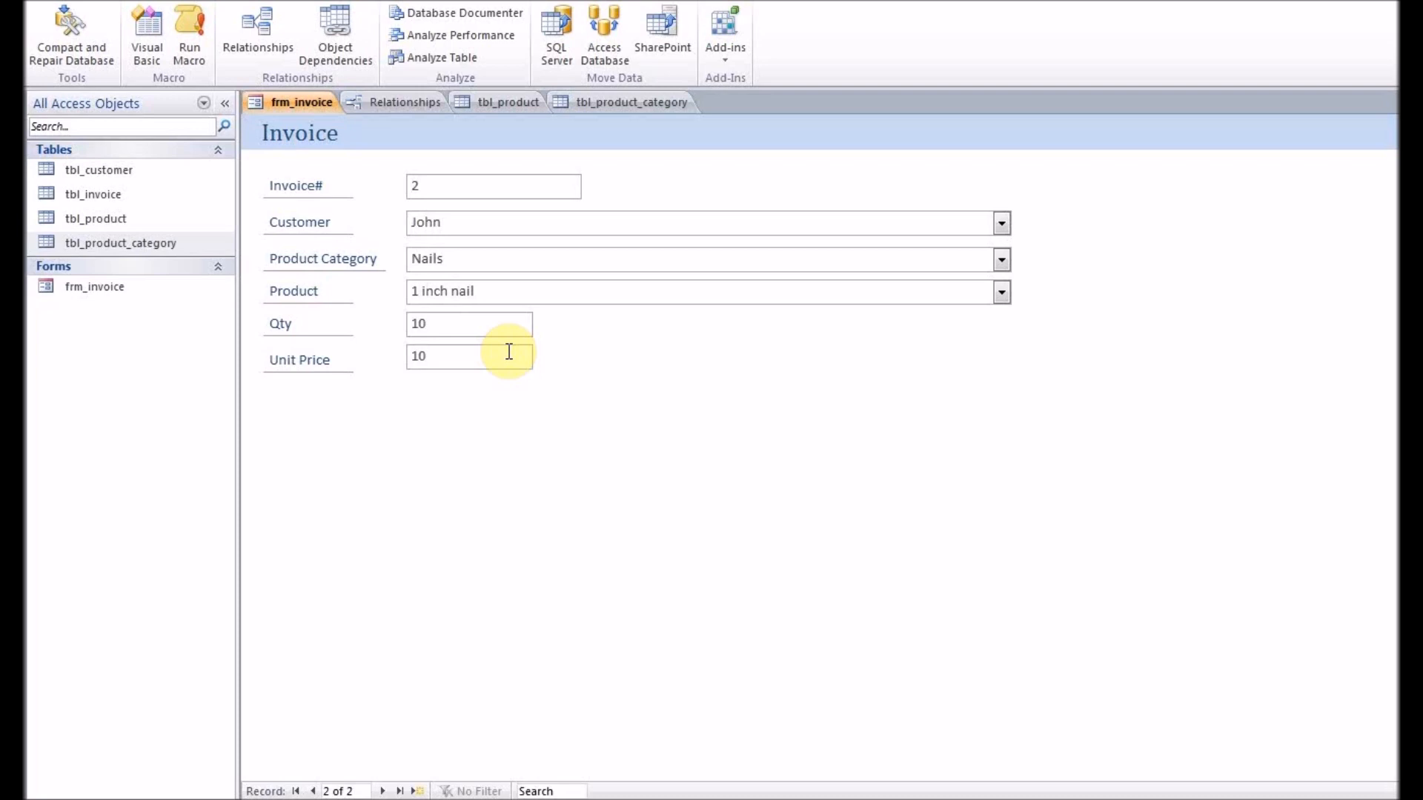
pyautogui.click(469, 355)
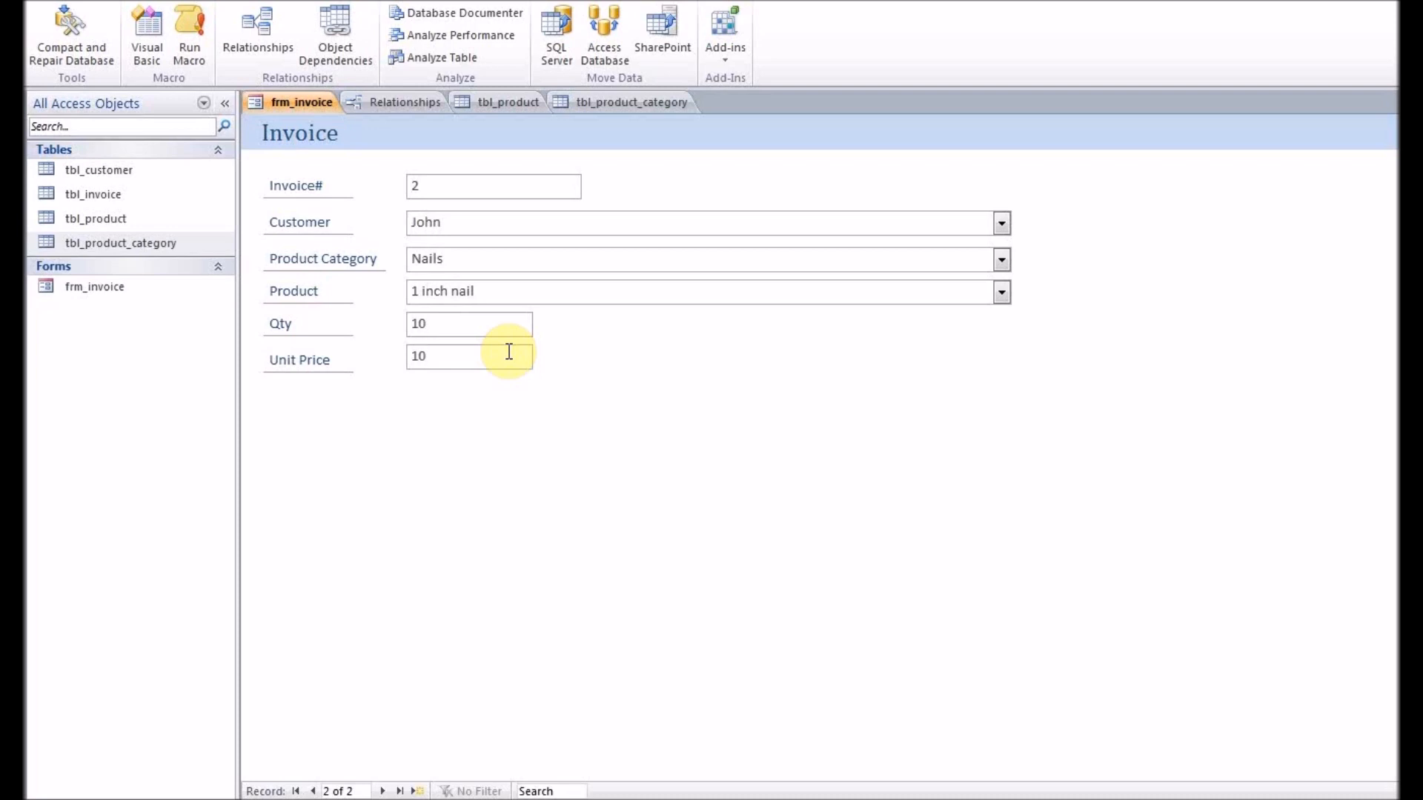
pyautogui.click(469, 354)
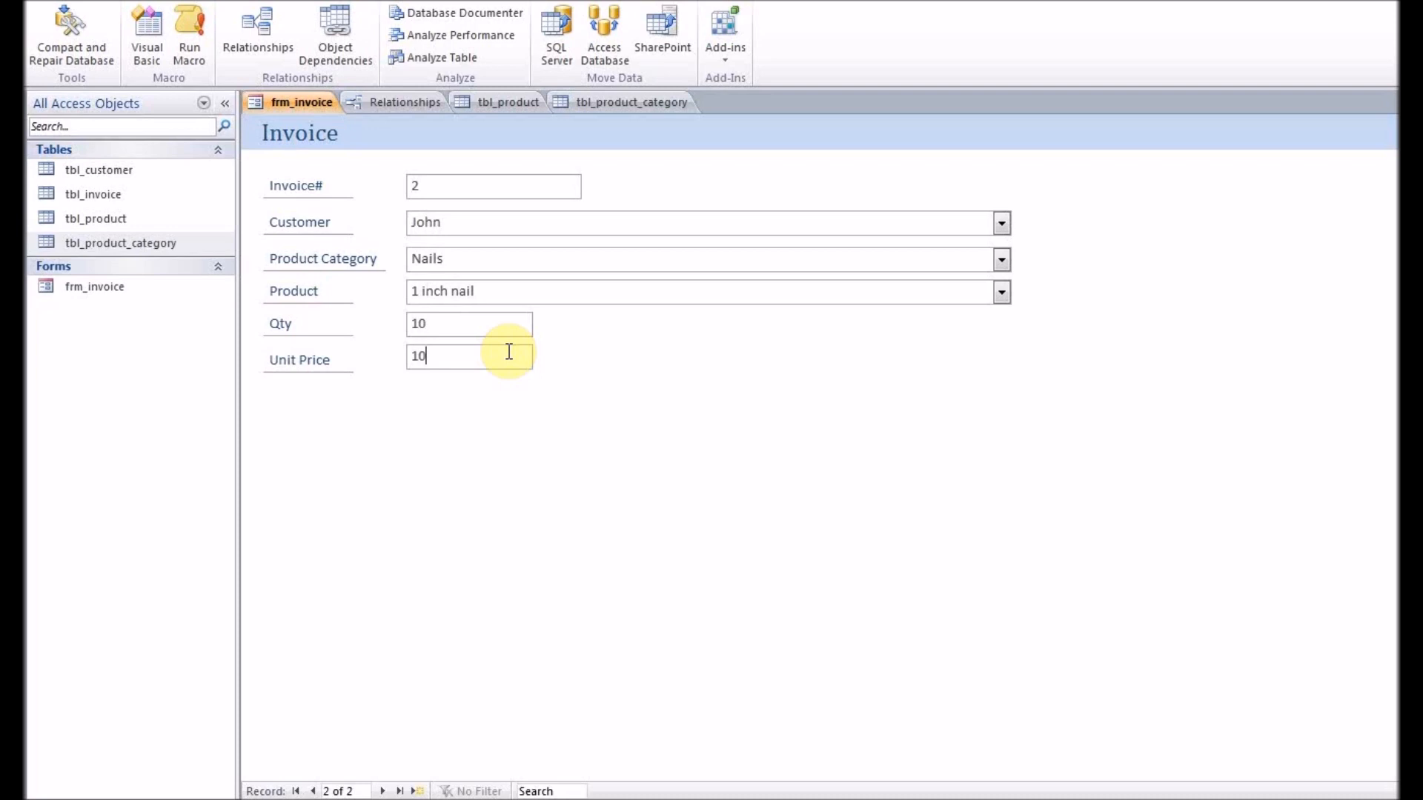
# Step: Switch frm_invoice to Design View and show the category combo box's Data properties
pyautogui.rightClick(302, 101)
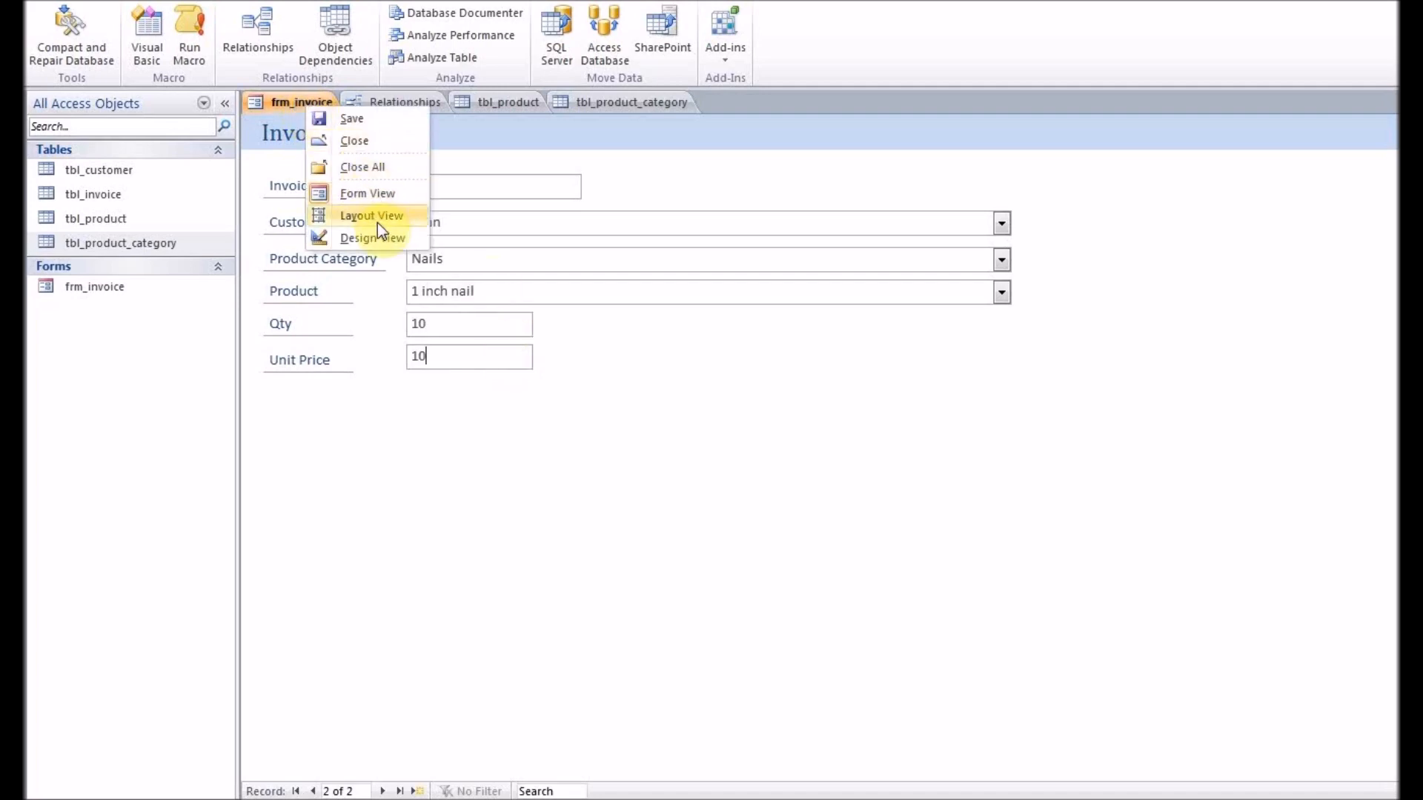
pyautogui.click(371, 238)
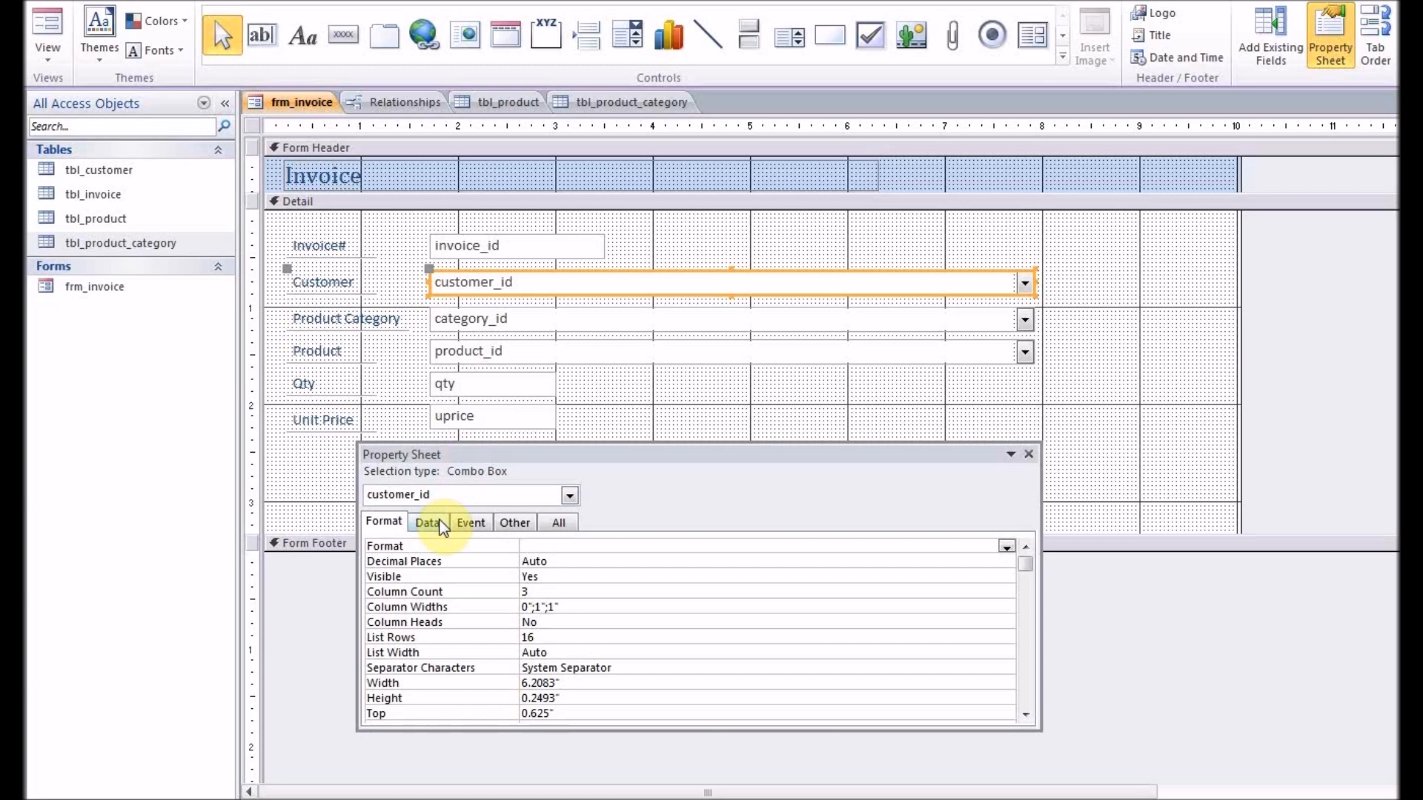
pyautogui.click(428, 522)
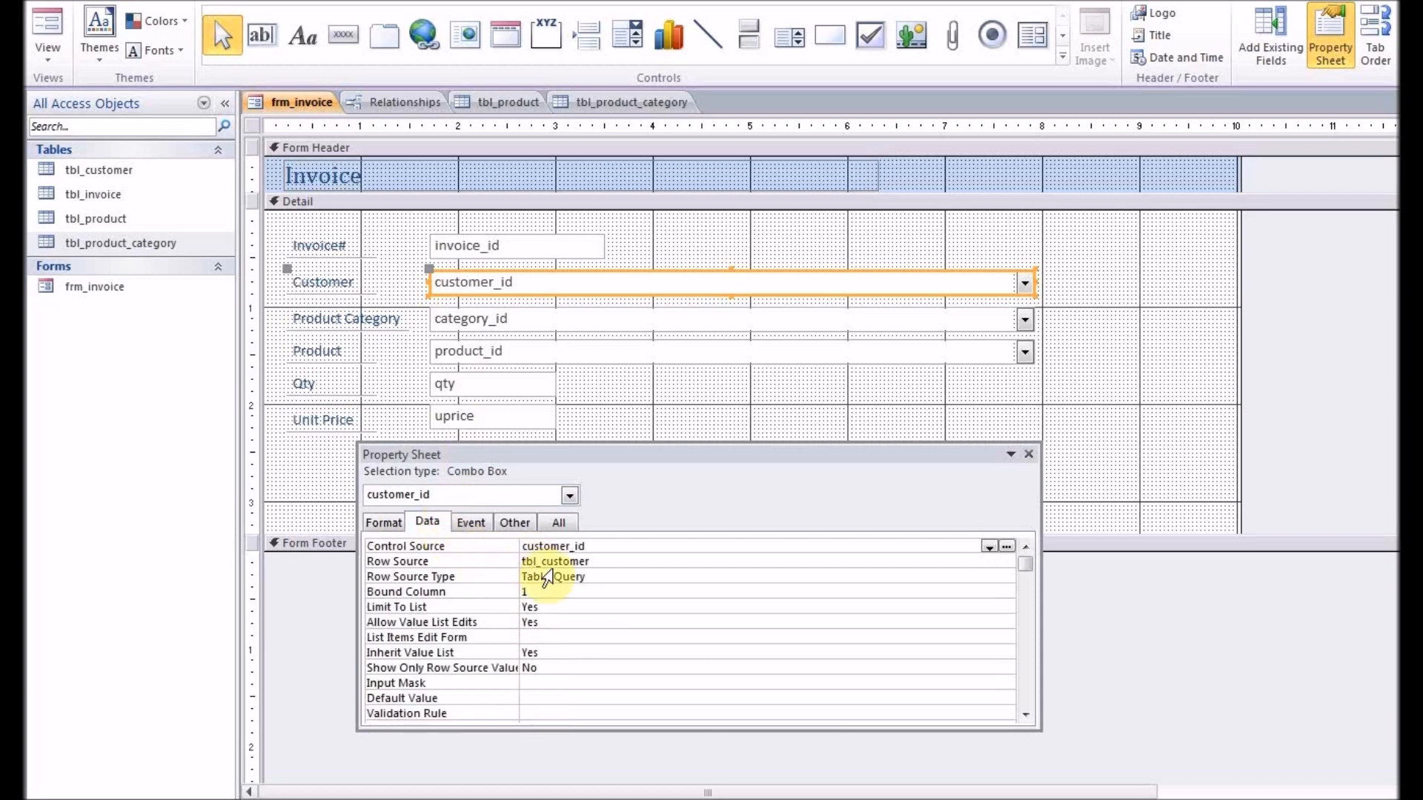
pyautogui.click(617, 319)
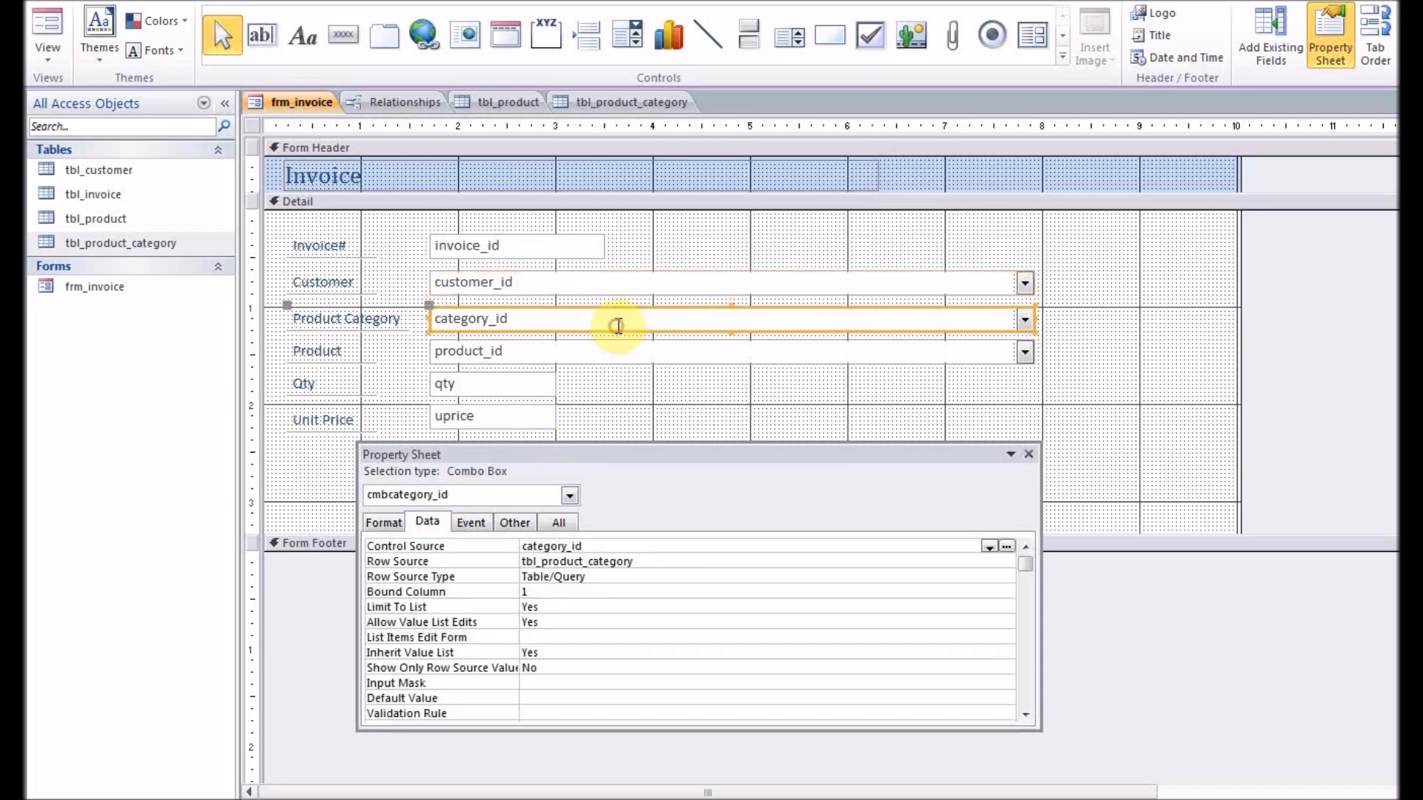
pyautogui.moveTo(735, 558)
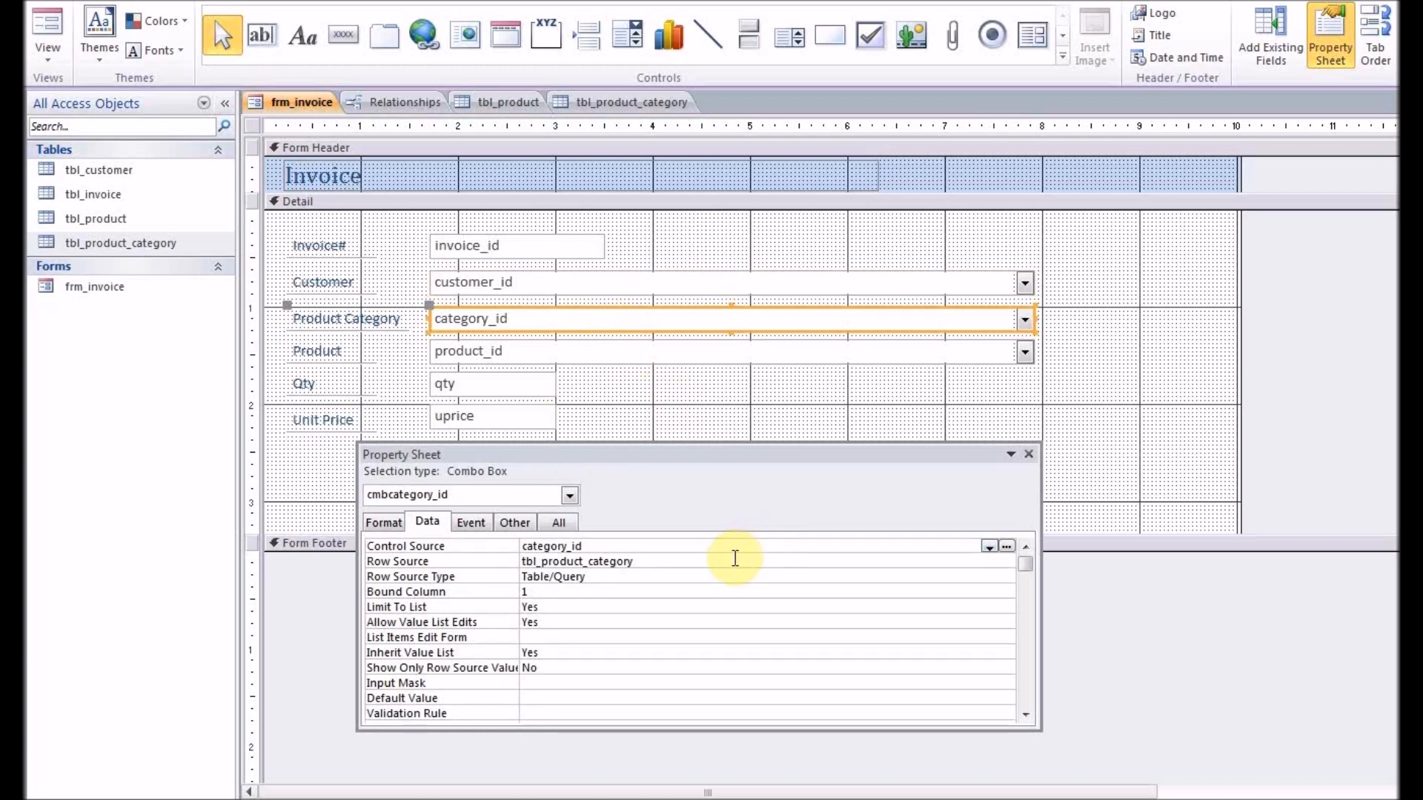
pyautogui.click(989, 546)
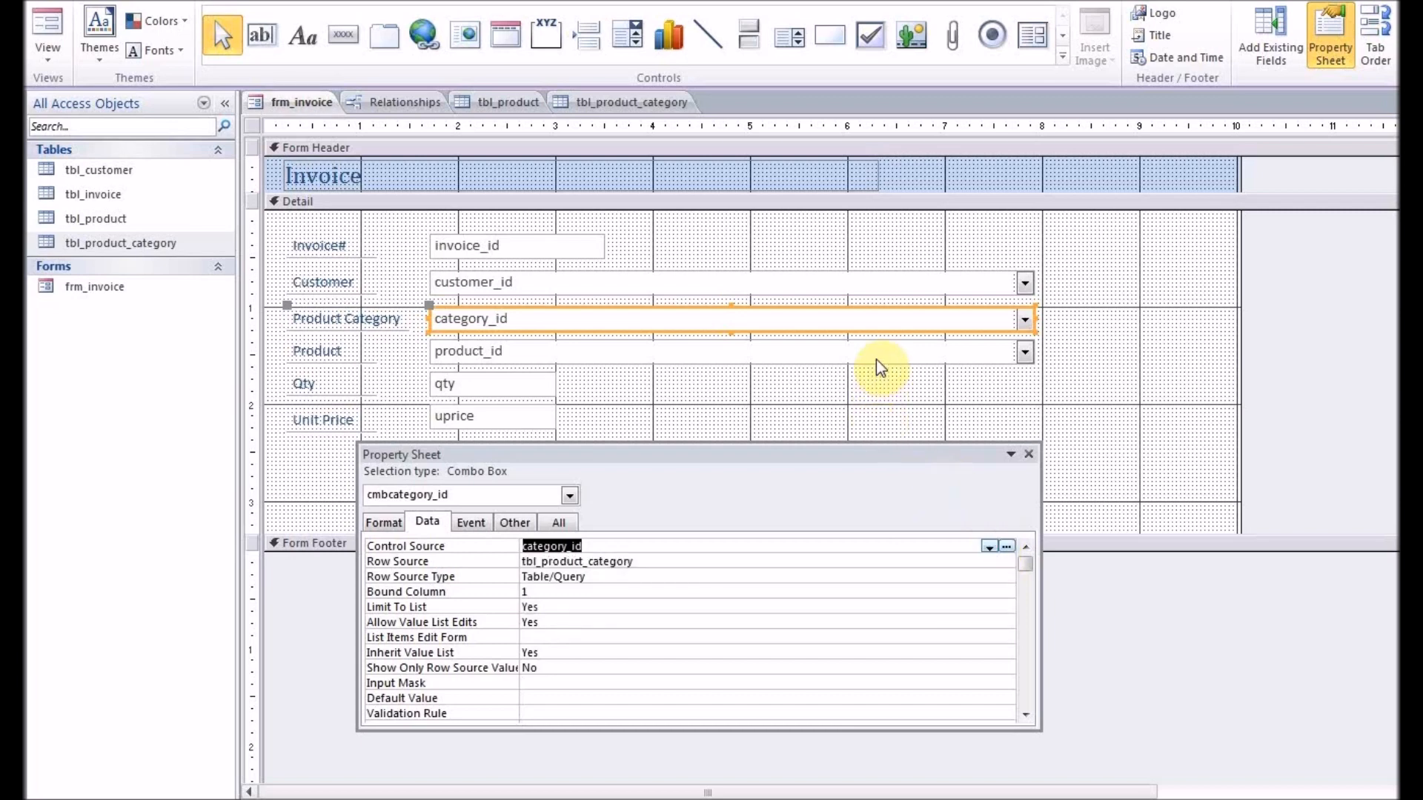
pyautogui.moveTo(649, 563)
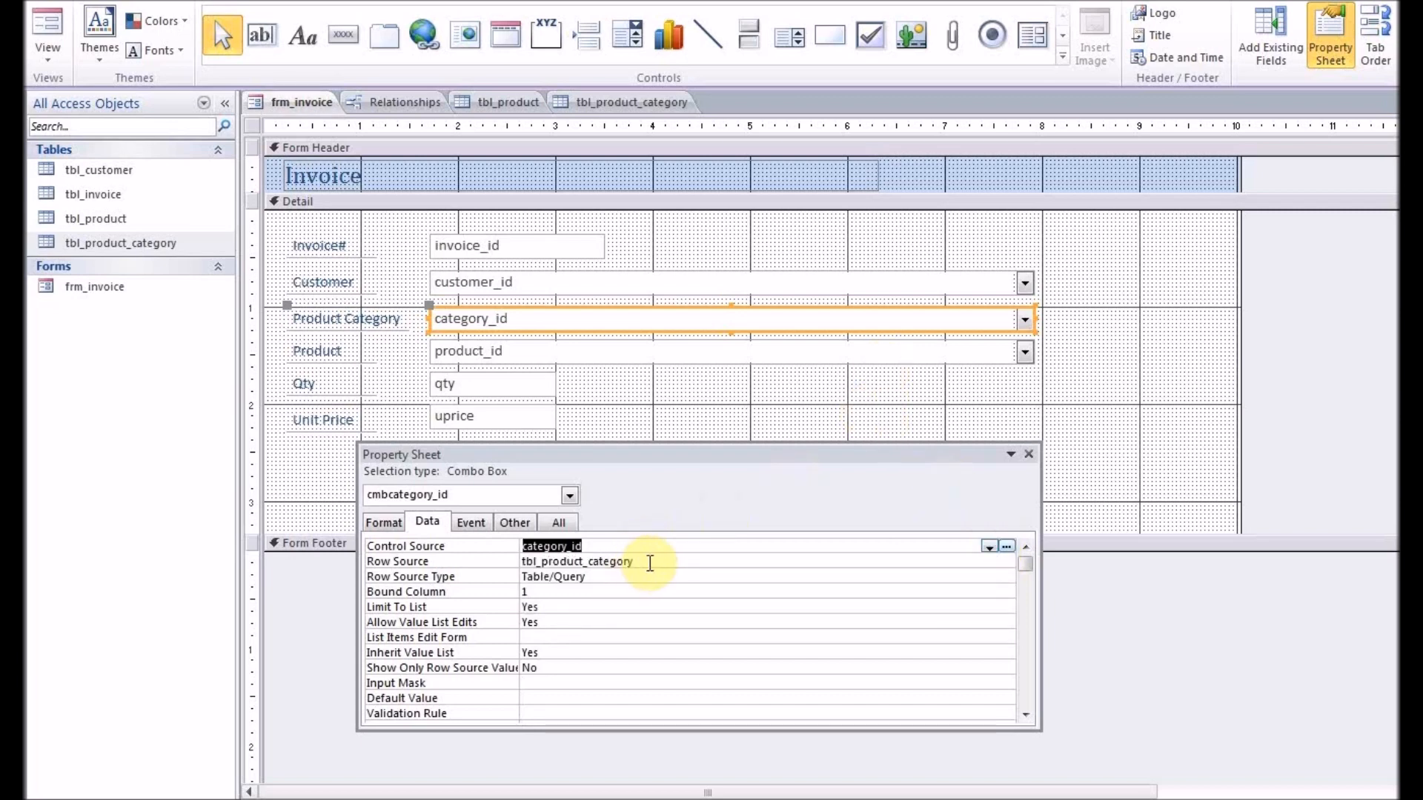
pyautogui.moveTo(597, 588)
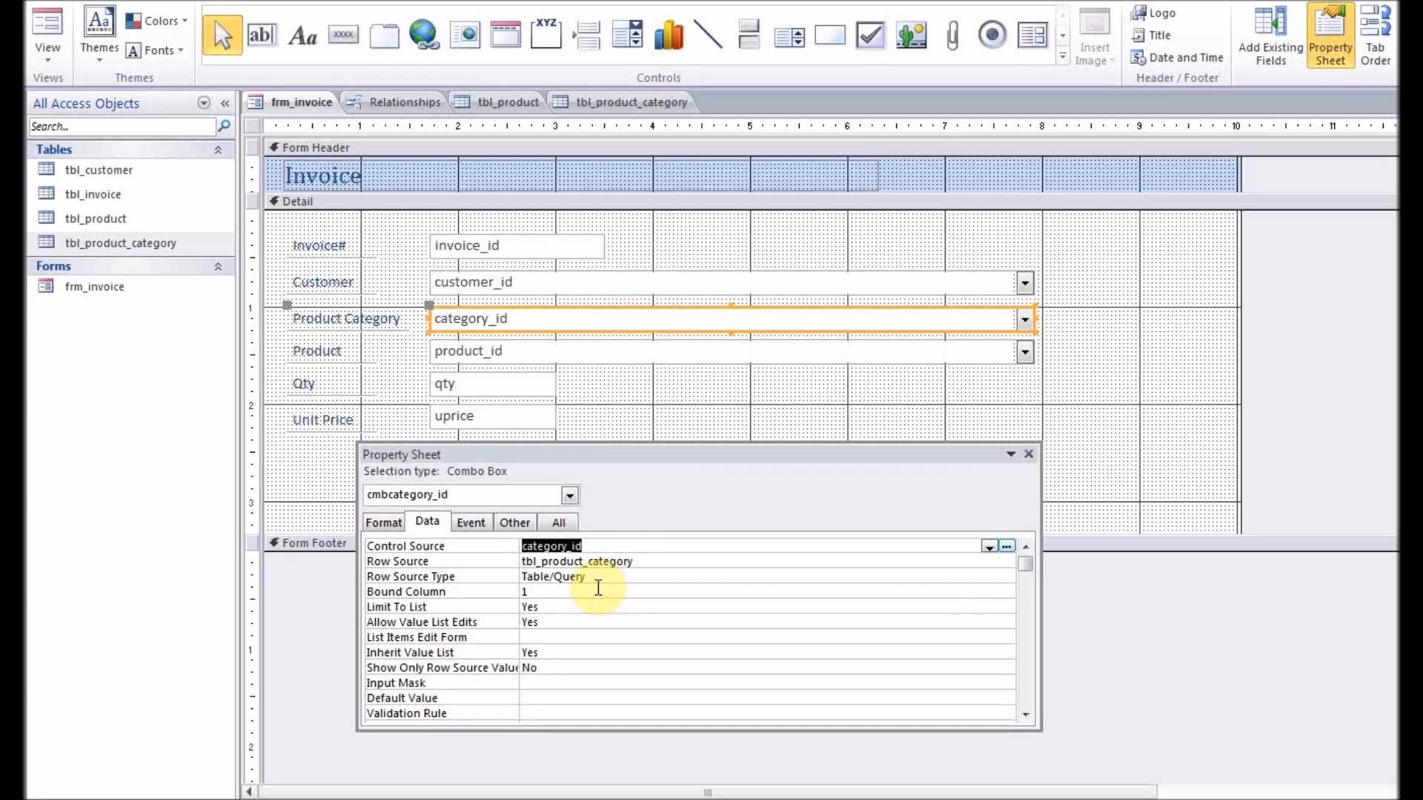
pyautogui.moveTo(562, 594)
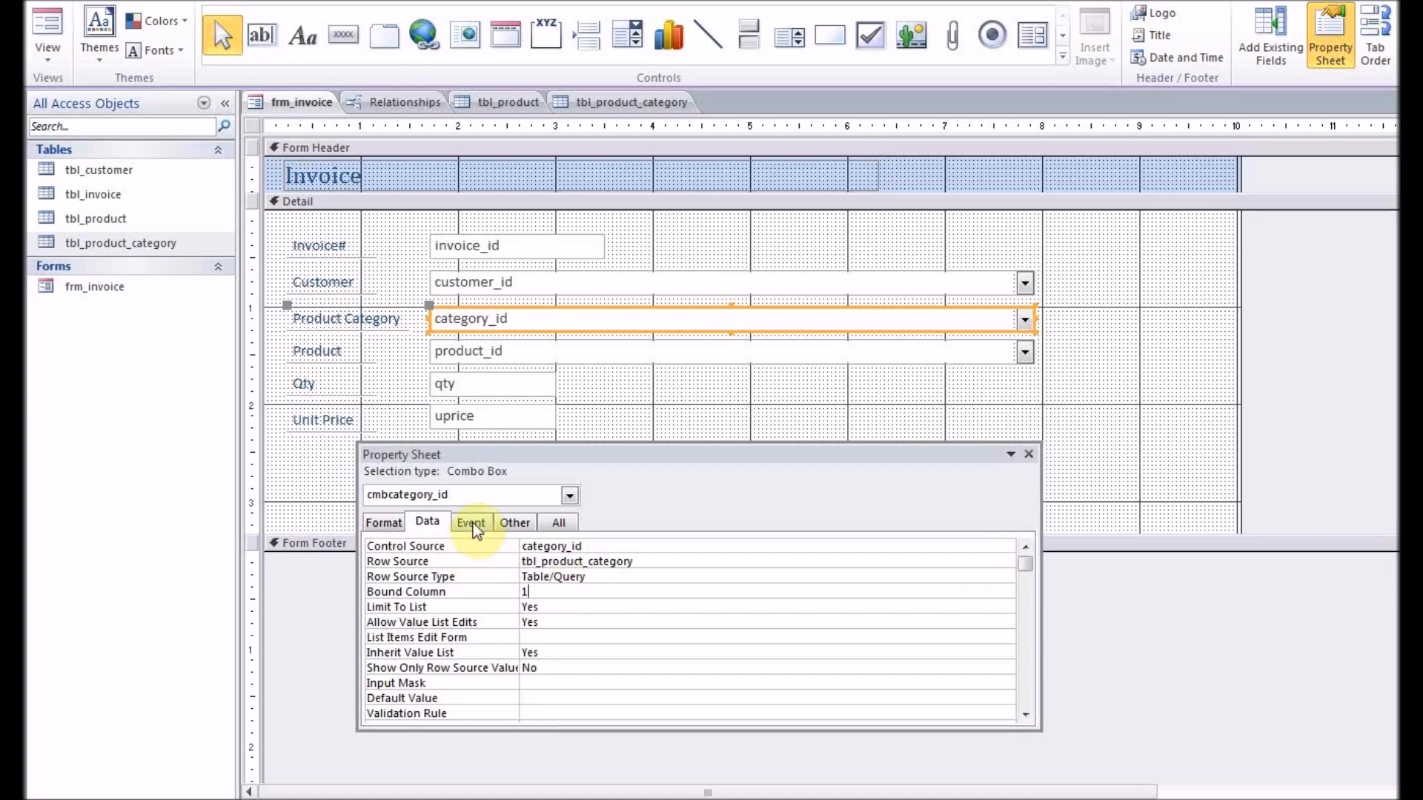
# Step: View the category combo's After Update code, Me.cmbproduct_id.Requery, in the VBA editor
pyautogui.click(470, 521)
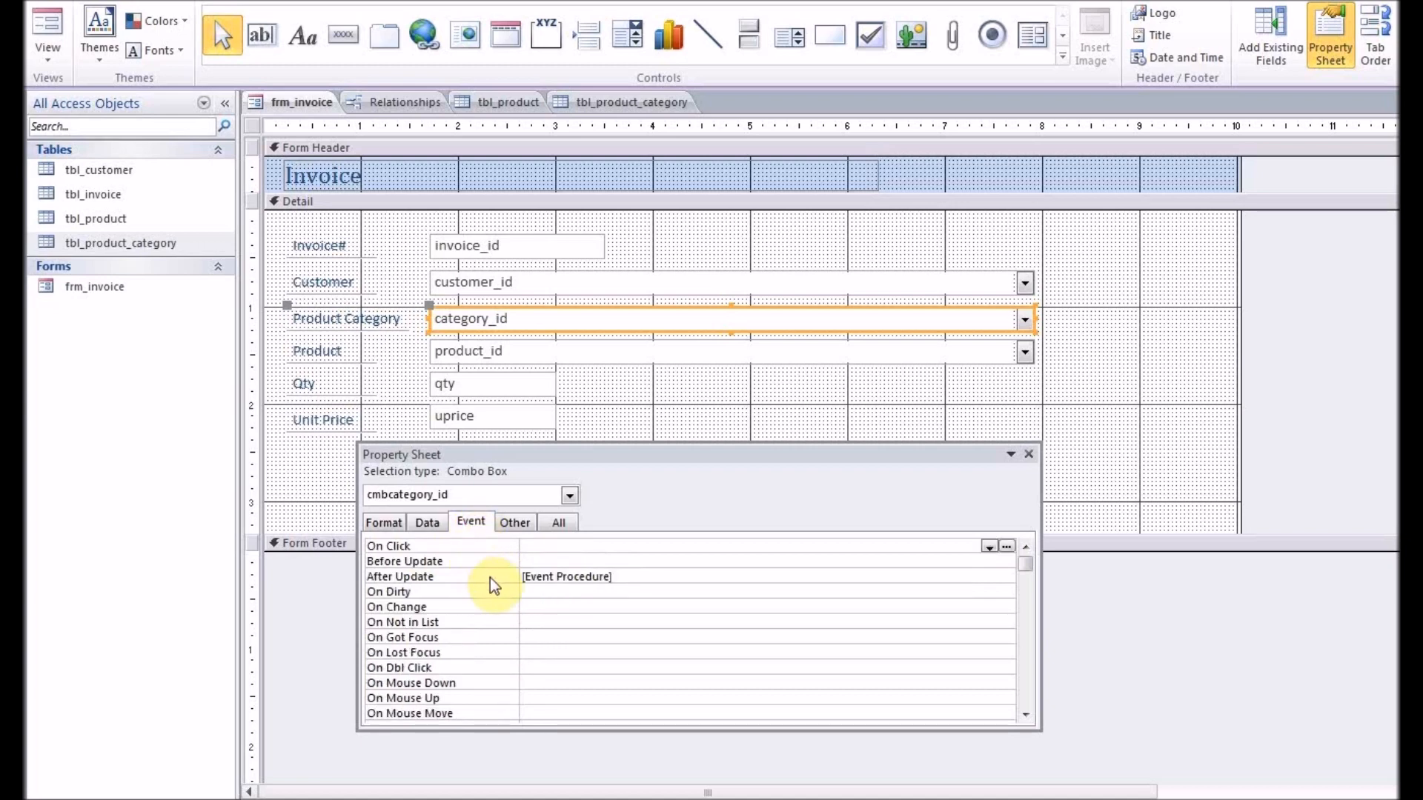
pyautogui.click(581, 577)
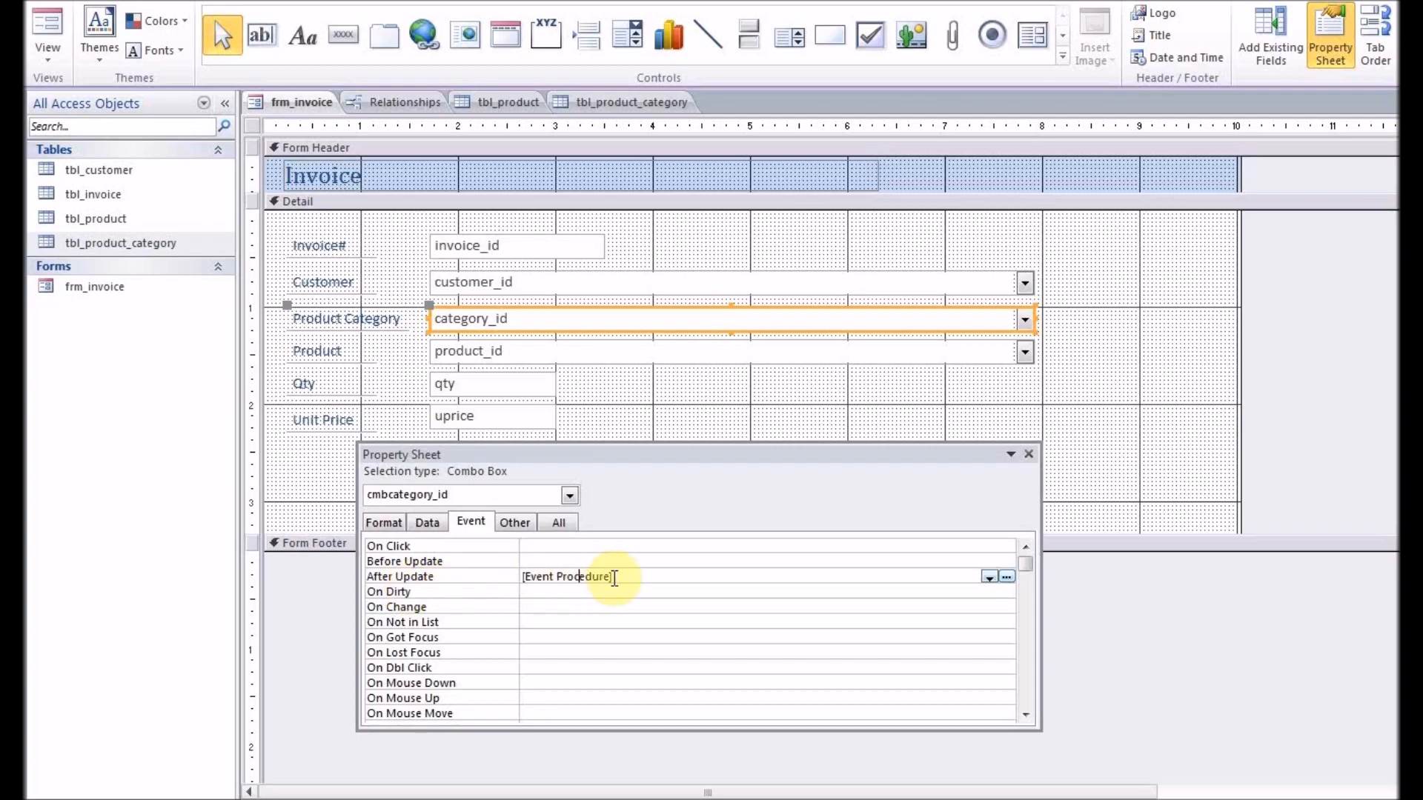
pyautogui.click(1006, 578)
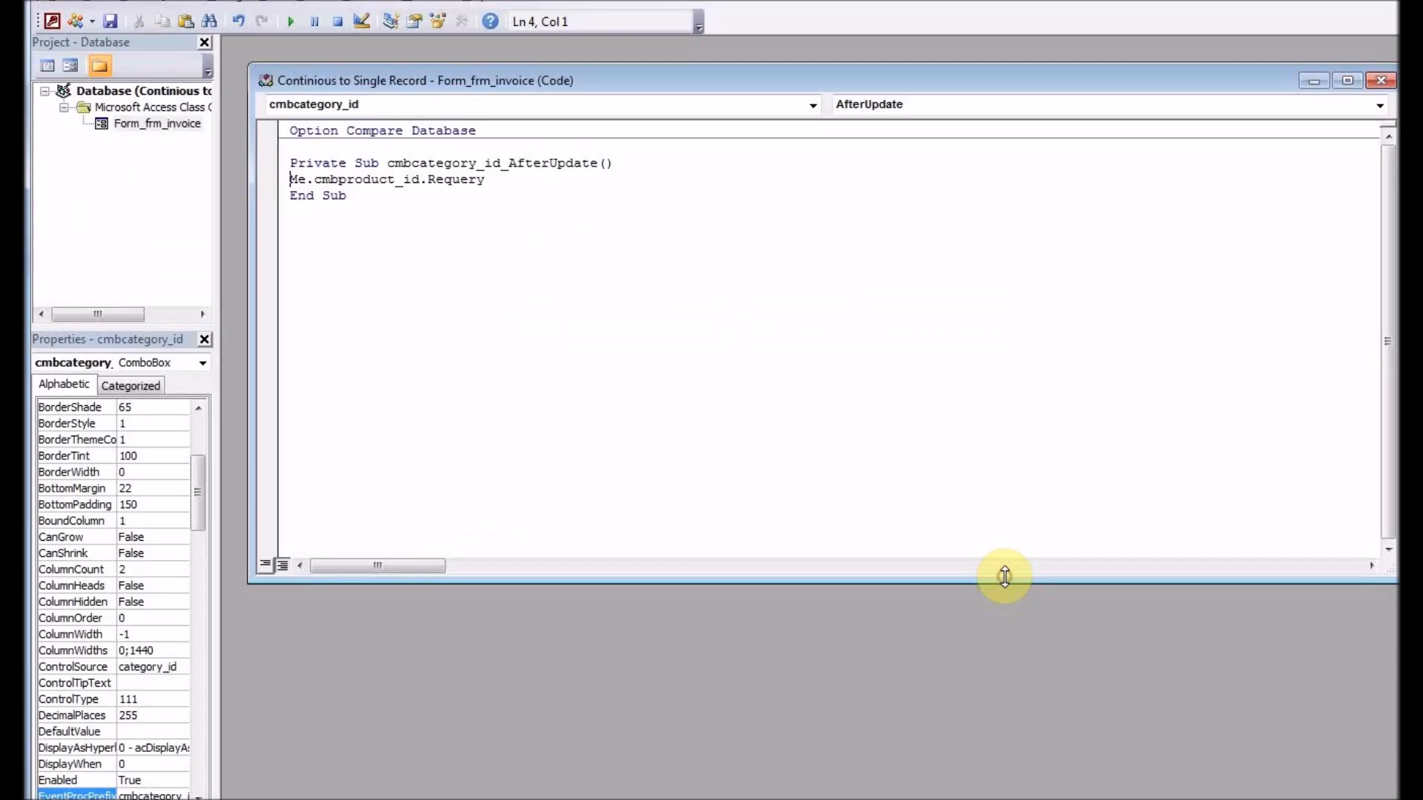
pyautogui.moveTo(380, 188)
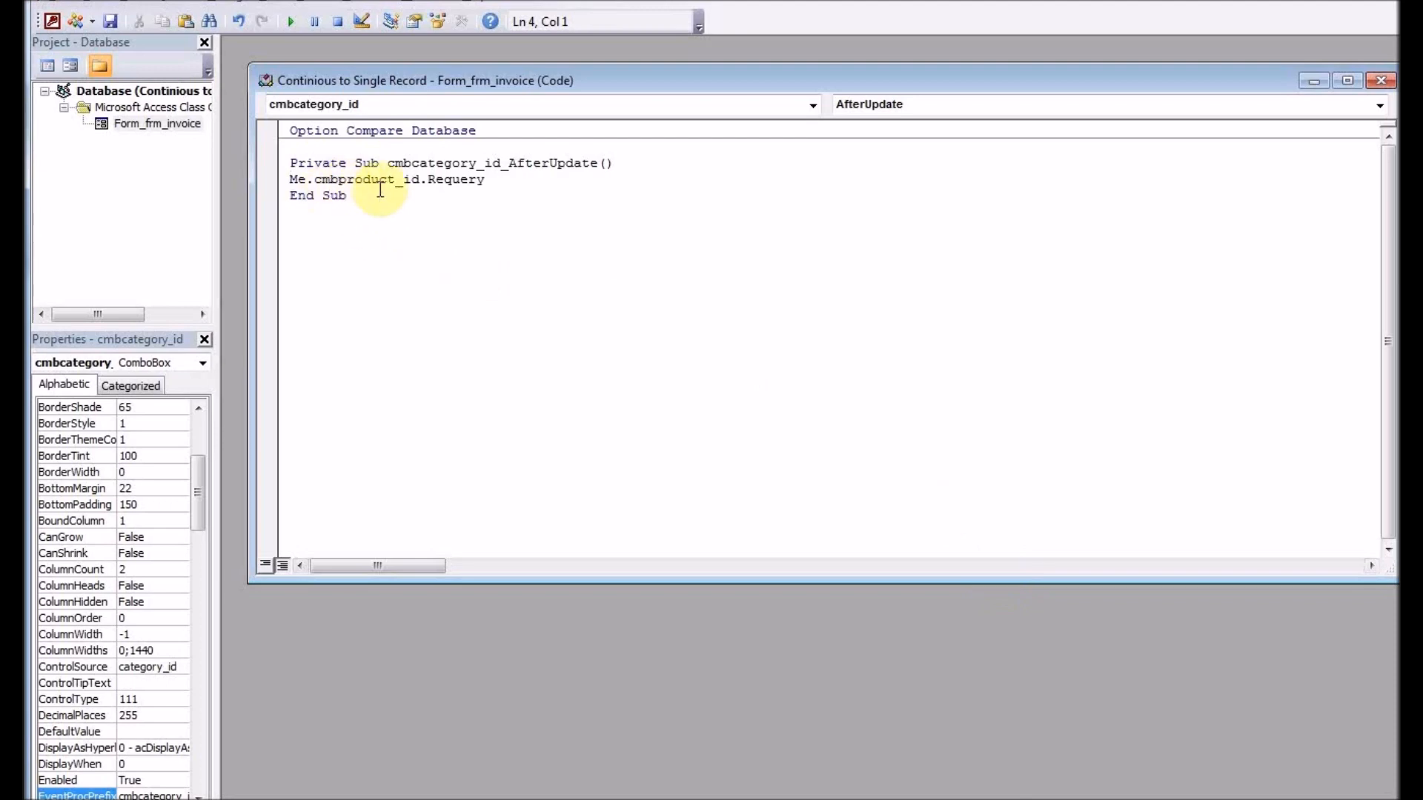
pyautogui.moveTo(453, 179)
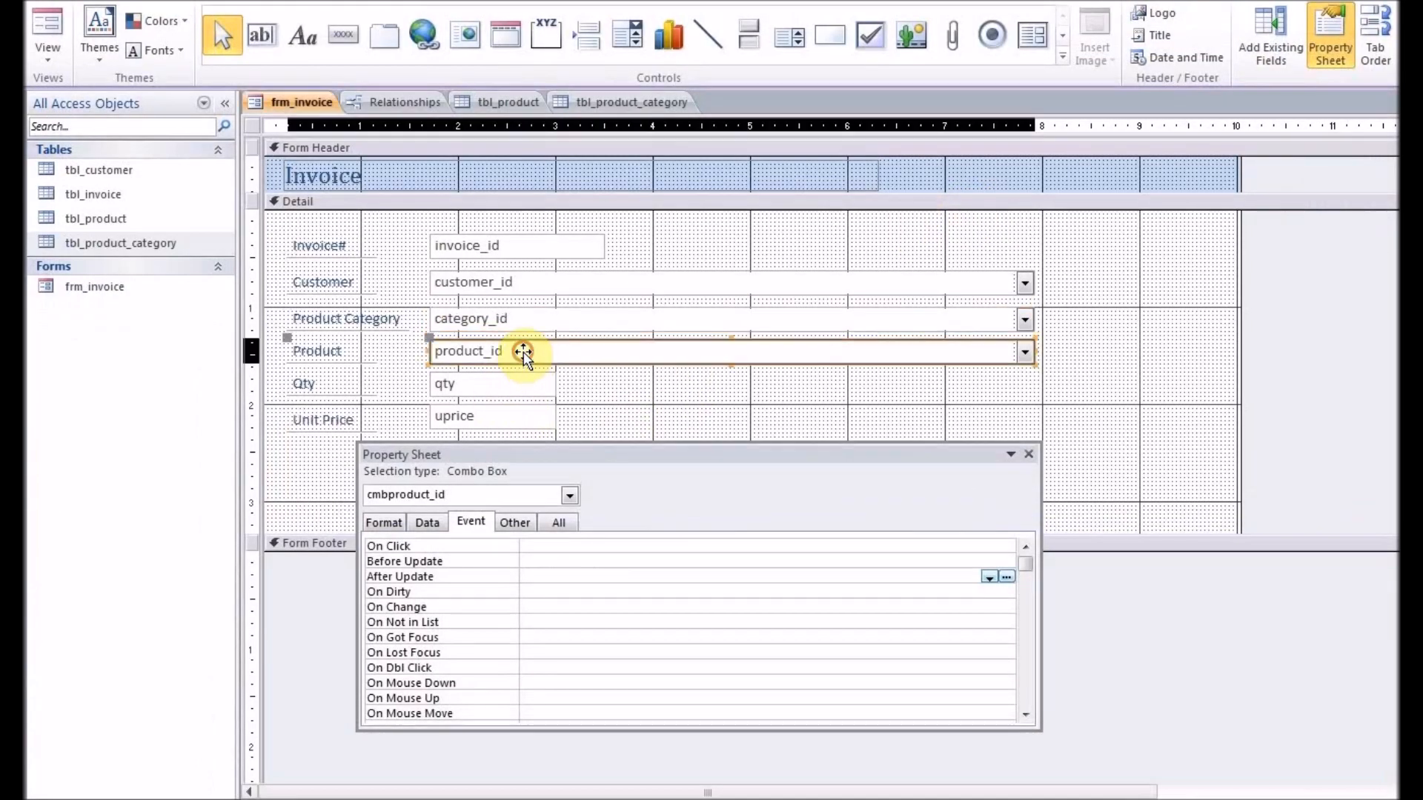
# Step: Inspect cmbproduct_id's Row Source filtering by forms!frm_invoice!cmbcategory_id, then reselect the category combo
pyautogui.click(514, 521)
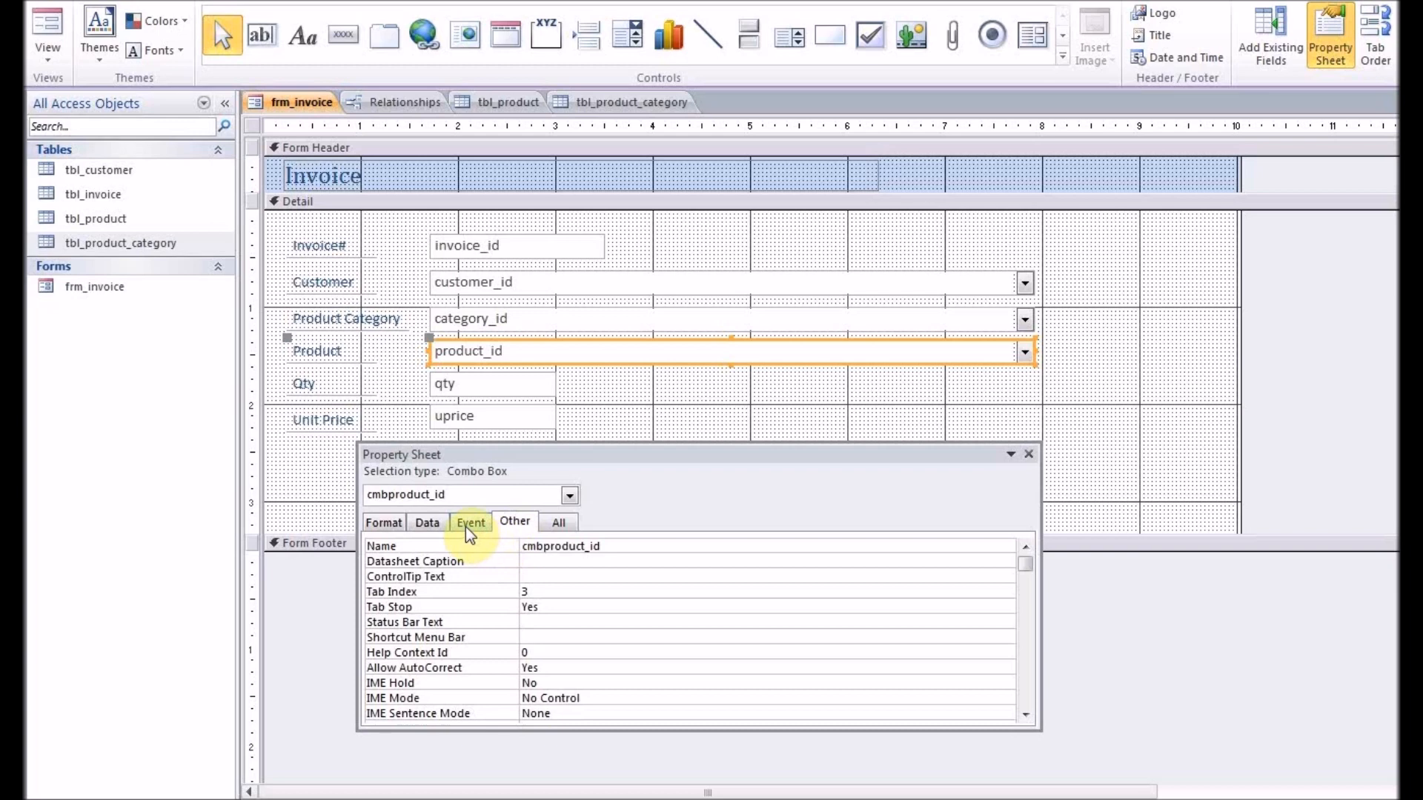
pyautogui.click(426, 522)
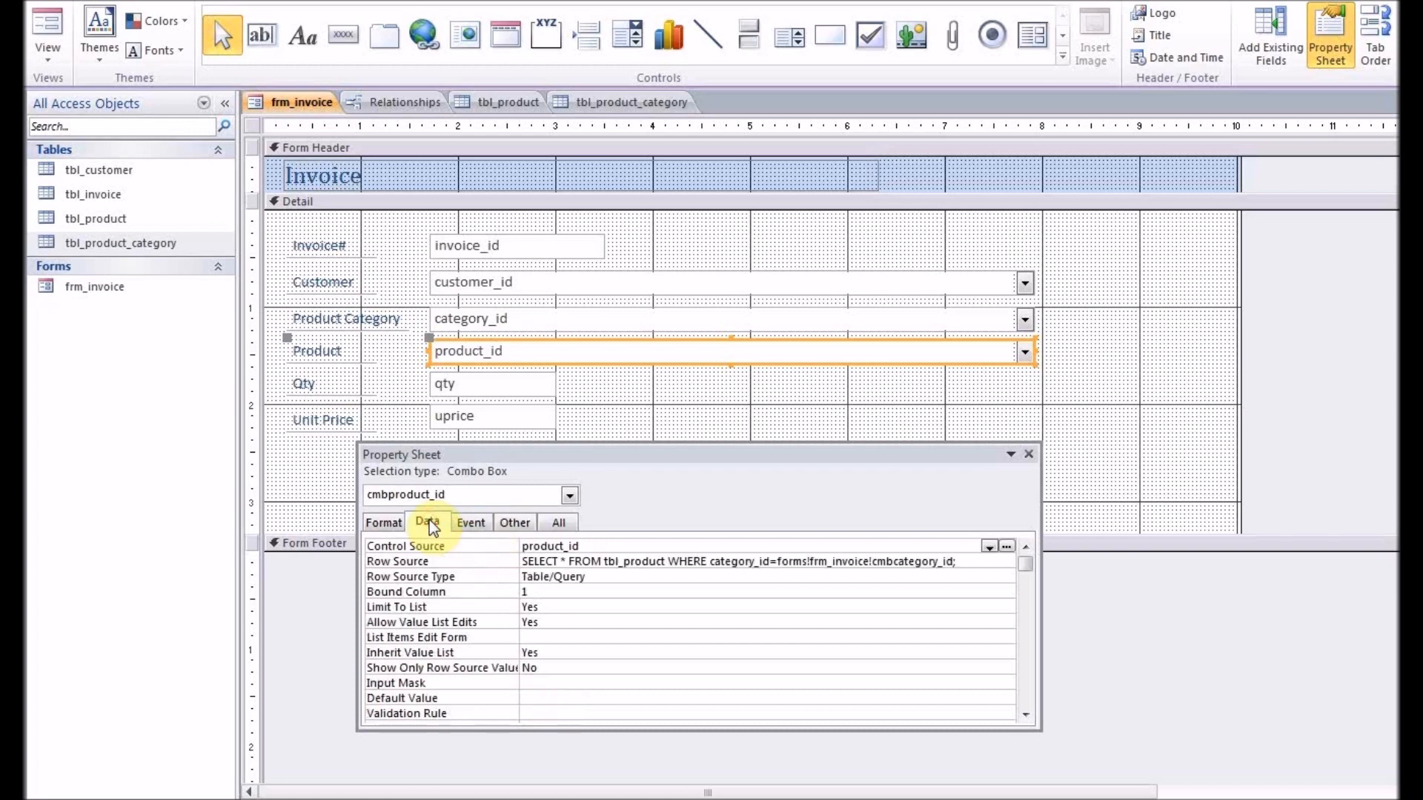
pyautogui.click(428, 521)
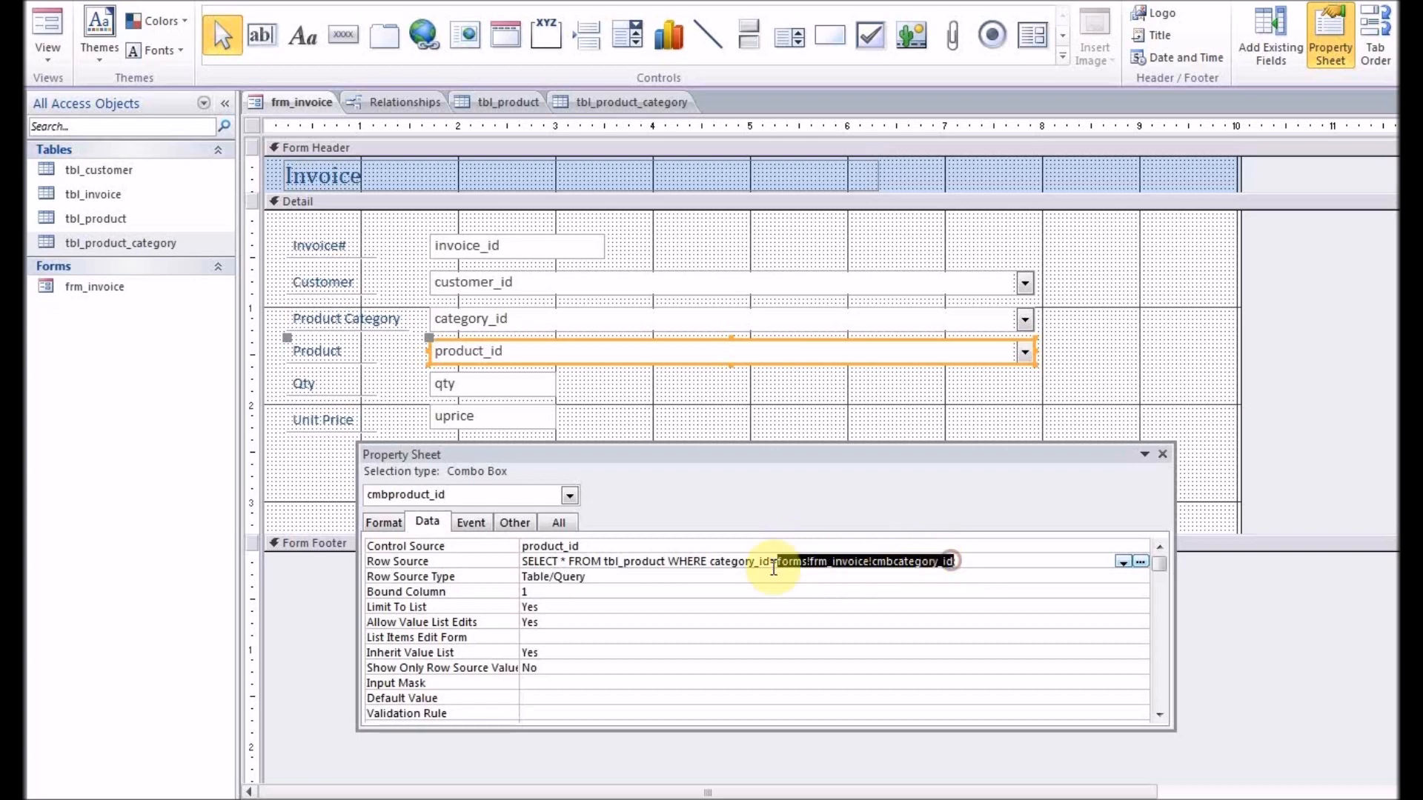
pyautogui.doubleClick(744, 560)
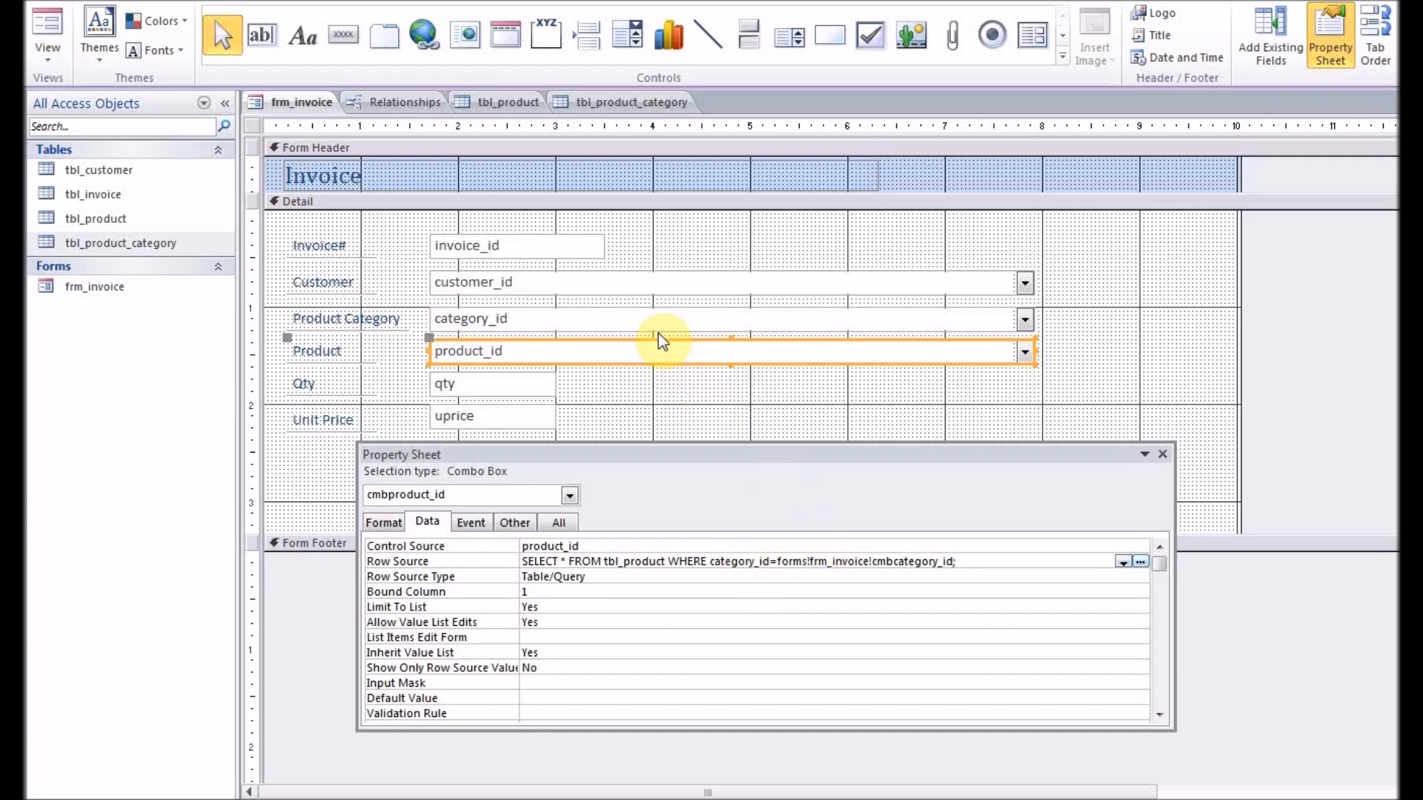
pyautogui.click(635, 319)
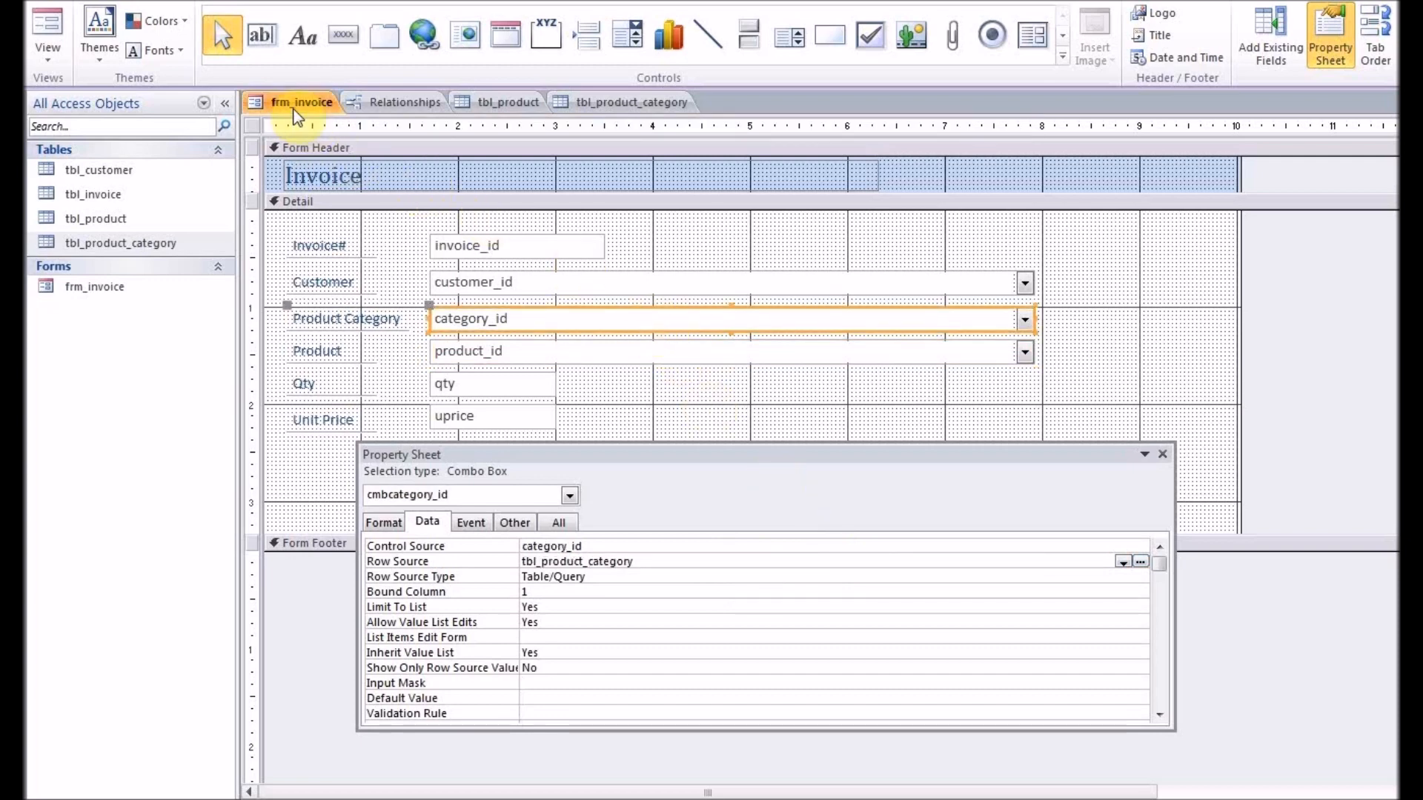
# Step: In Form View, set invoice 1's category to Nails and pick 1 inch nail
pyautogui.rightClick(301, 101)
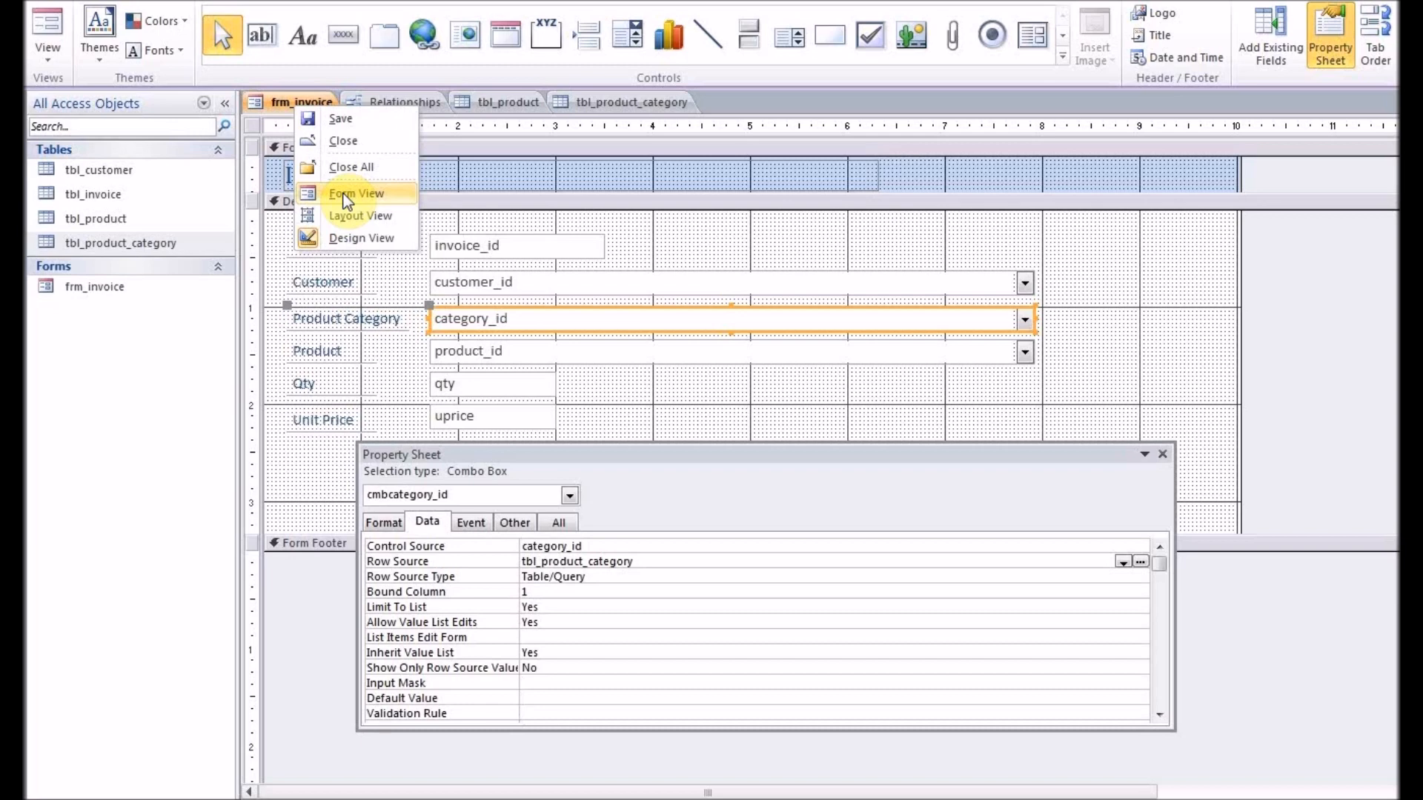
pyautogui.moveTo(396, 259)
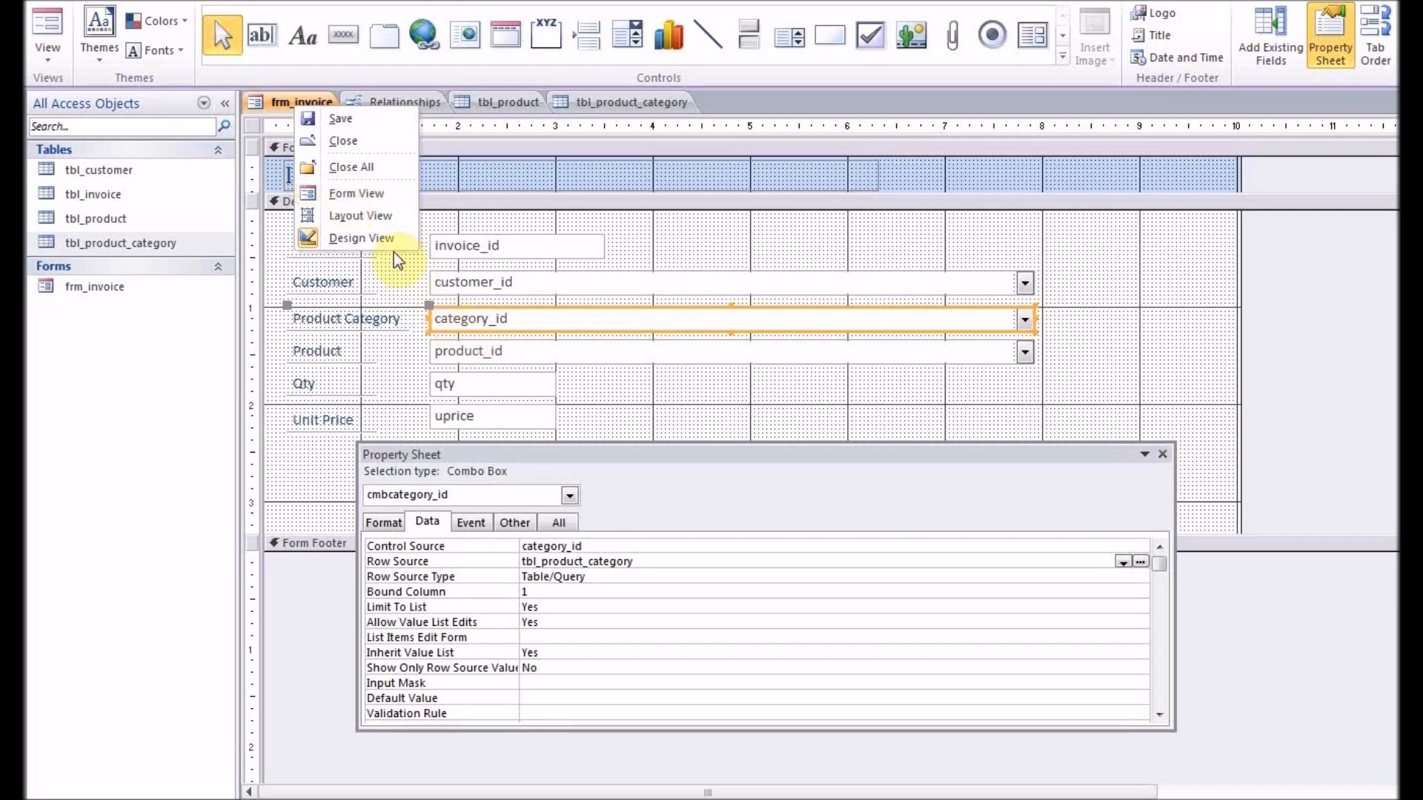
pyautogui.click(356, 193)
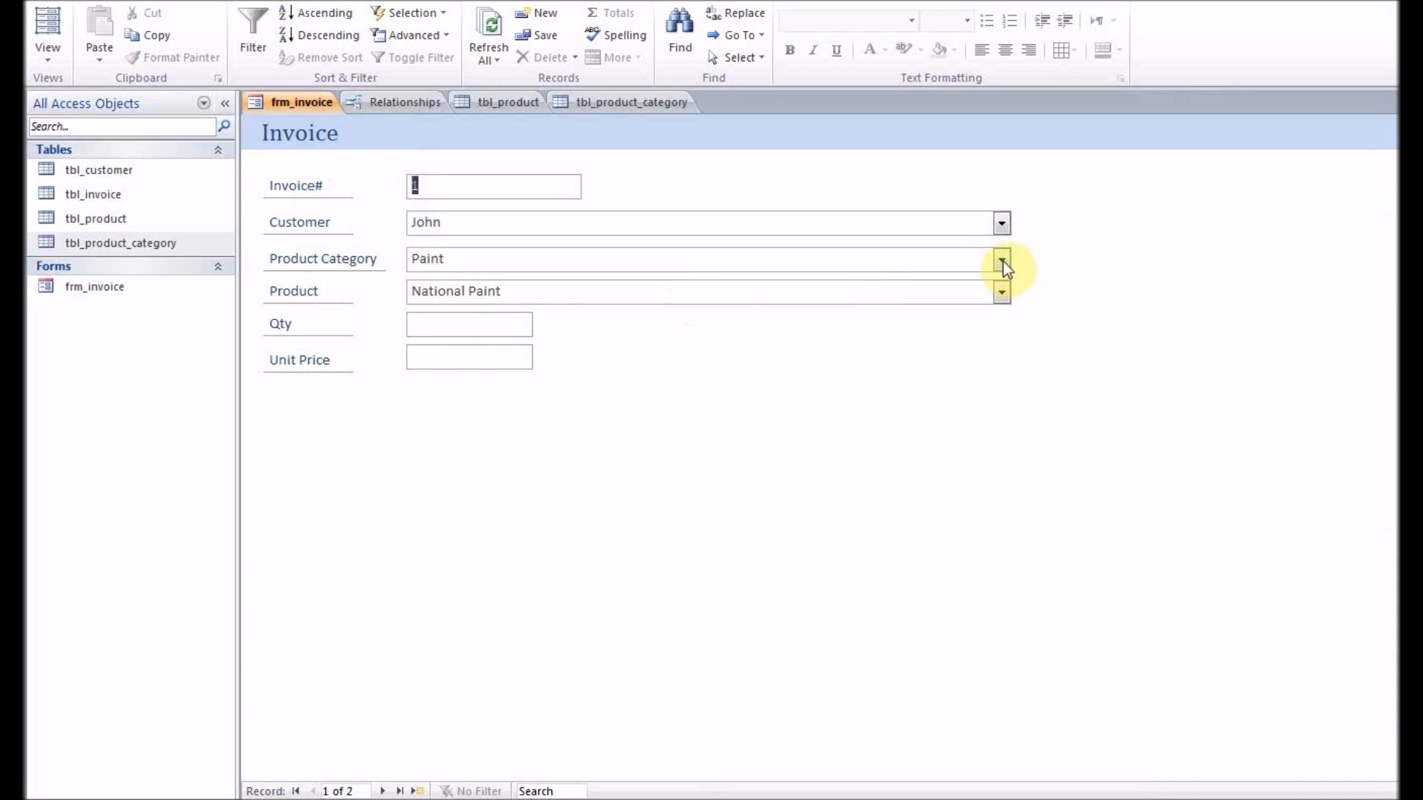
pyautogui.click(1001, 259)
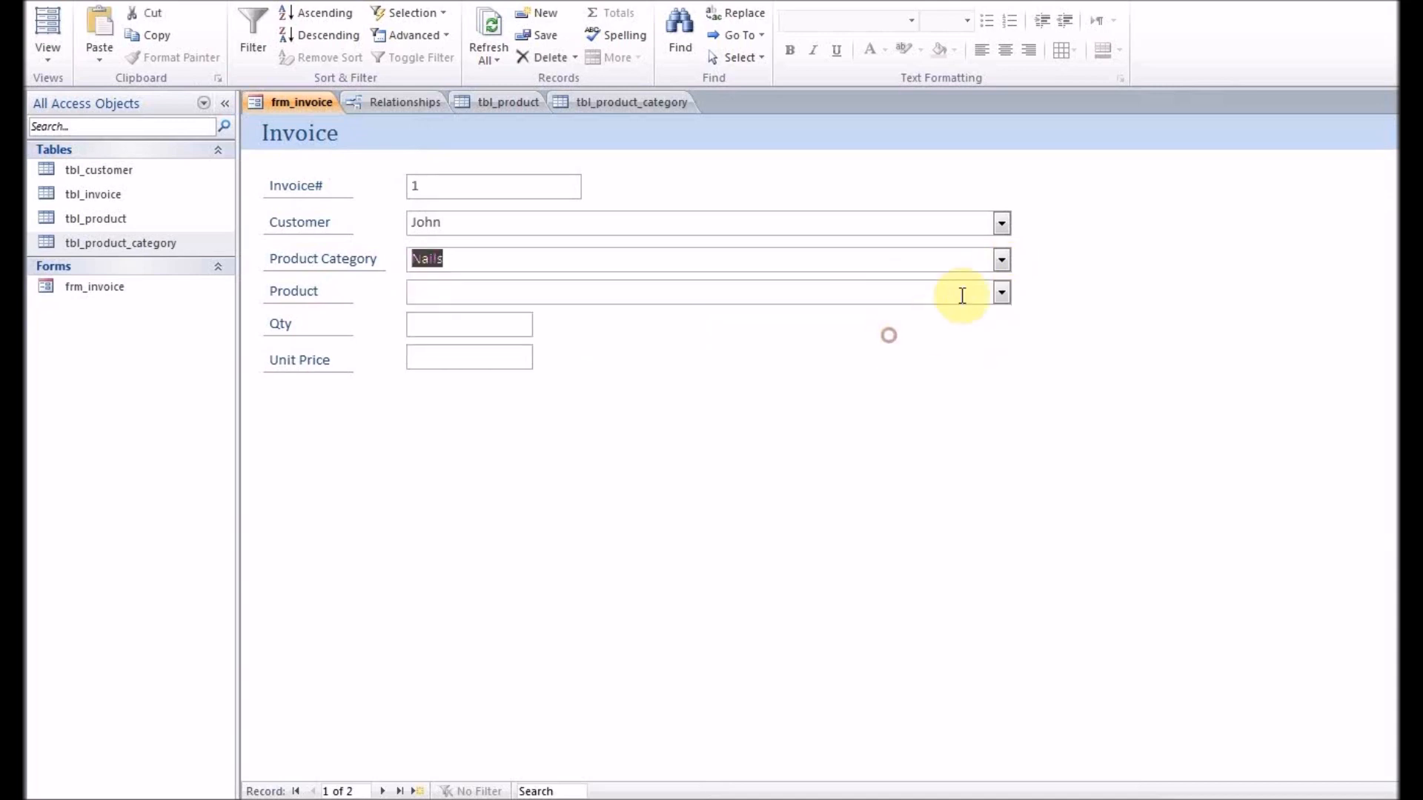
pyautogui.click(1002, 291)
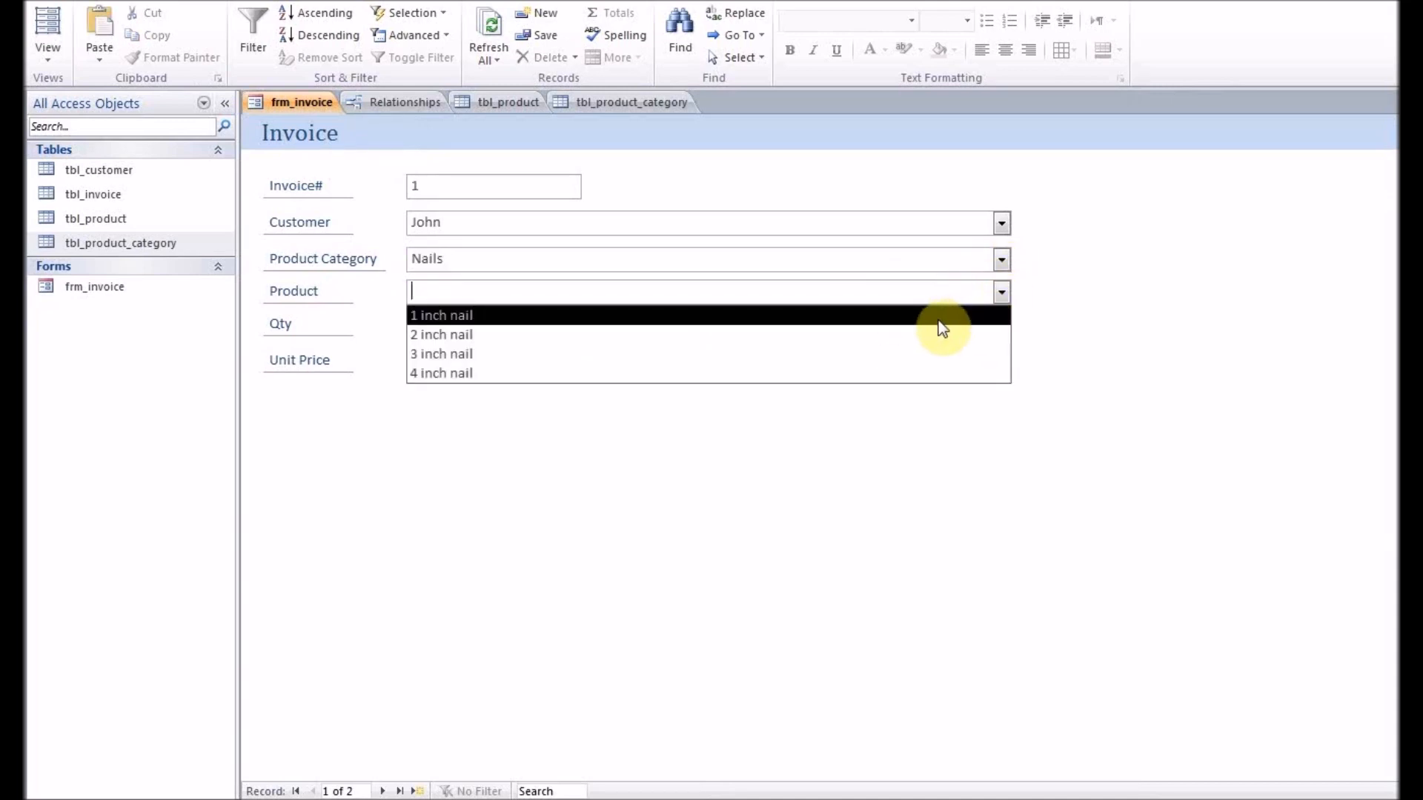
pyautogui.click(441, 315)
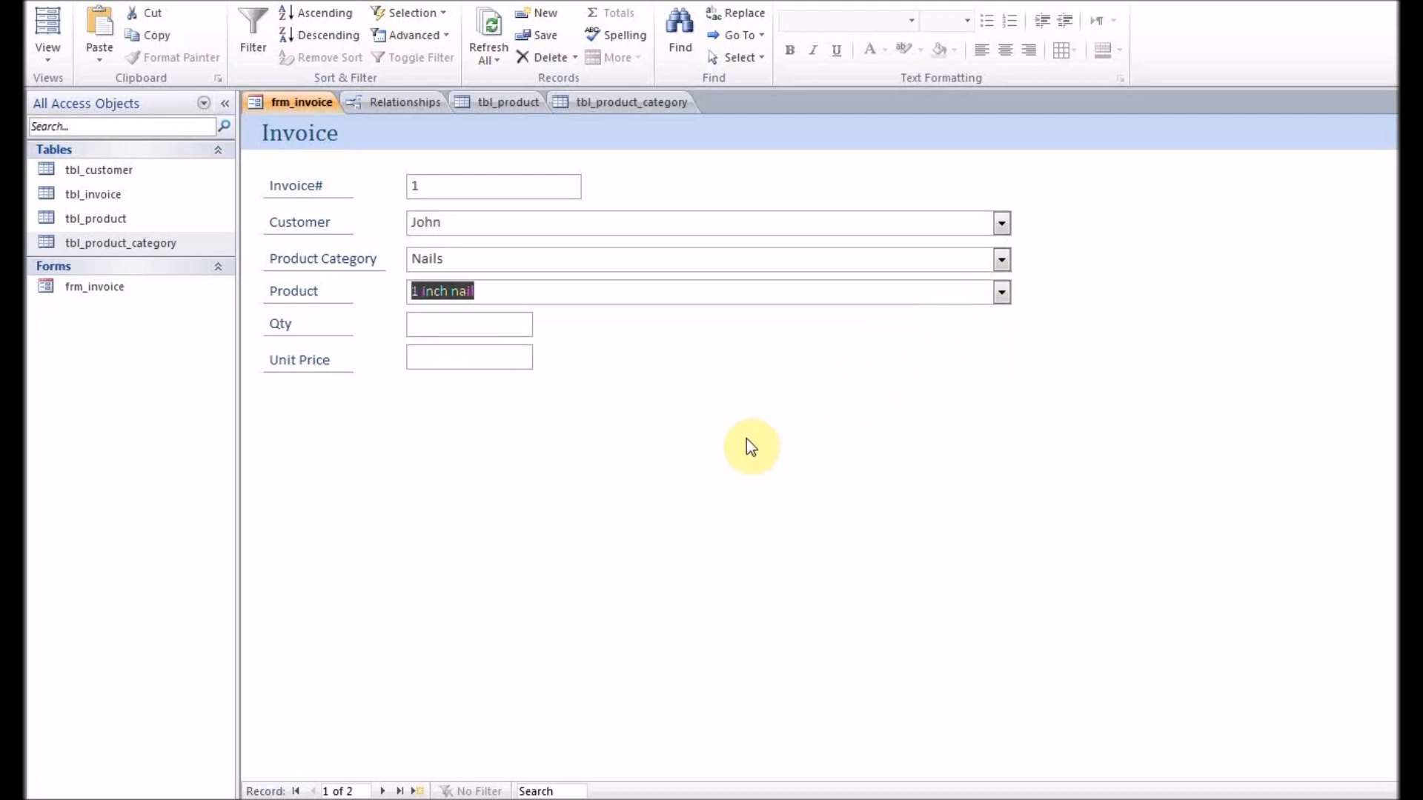
pyautogui.moveTo(751, 446)
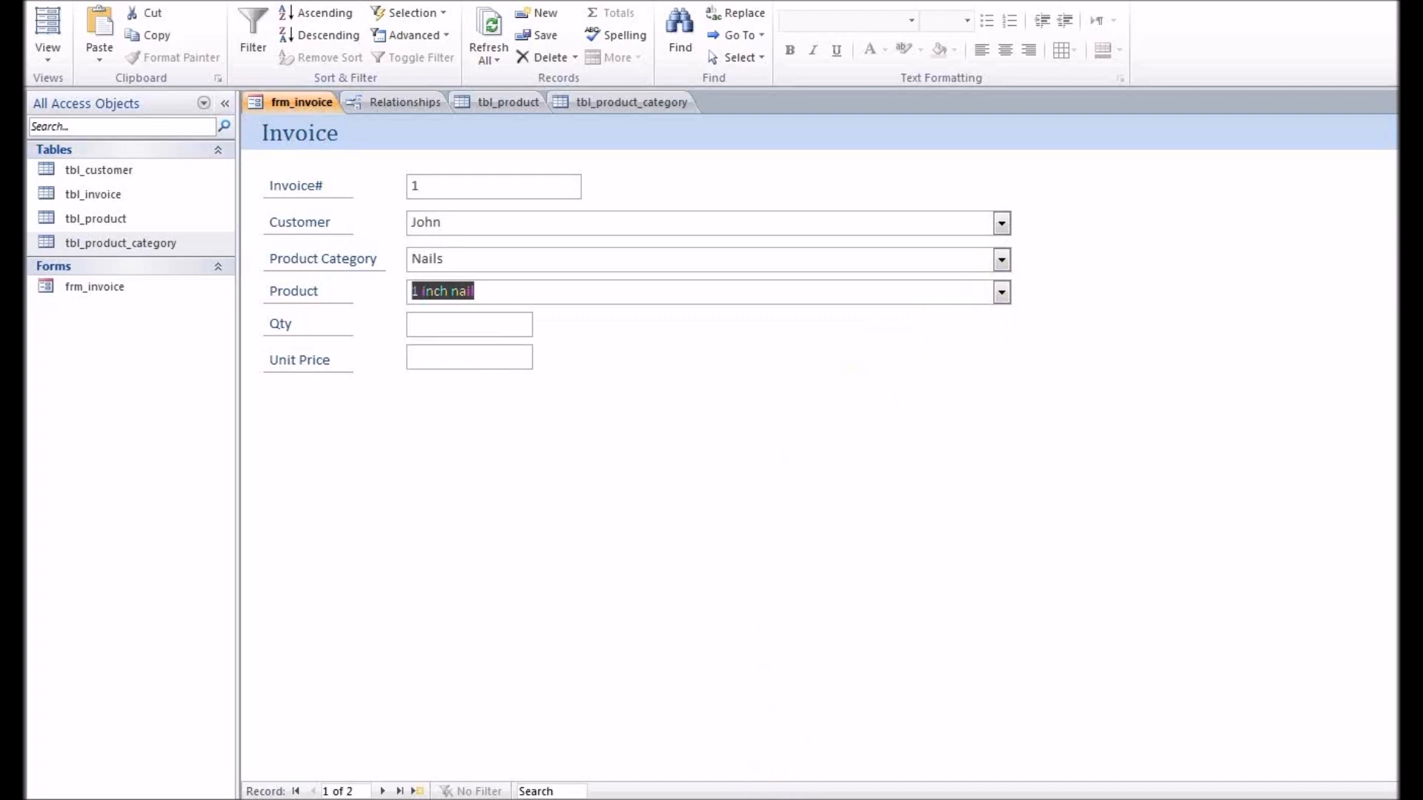